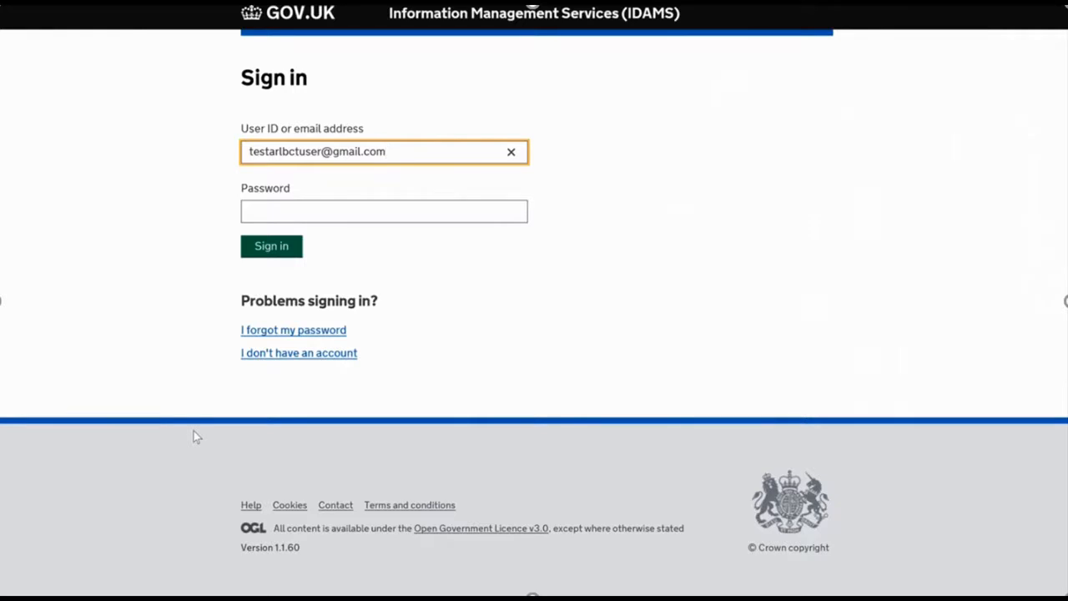
Step: Sign in as the original super user with the account password to reach the home dashboard
click(384, 210)
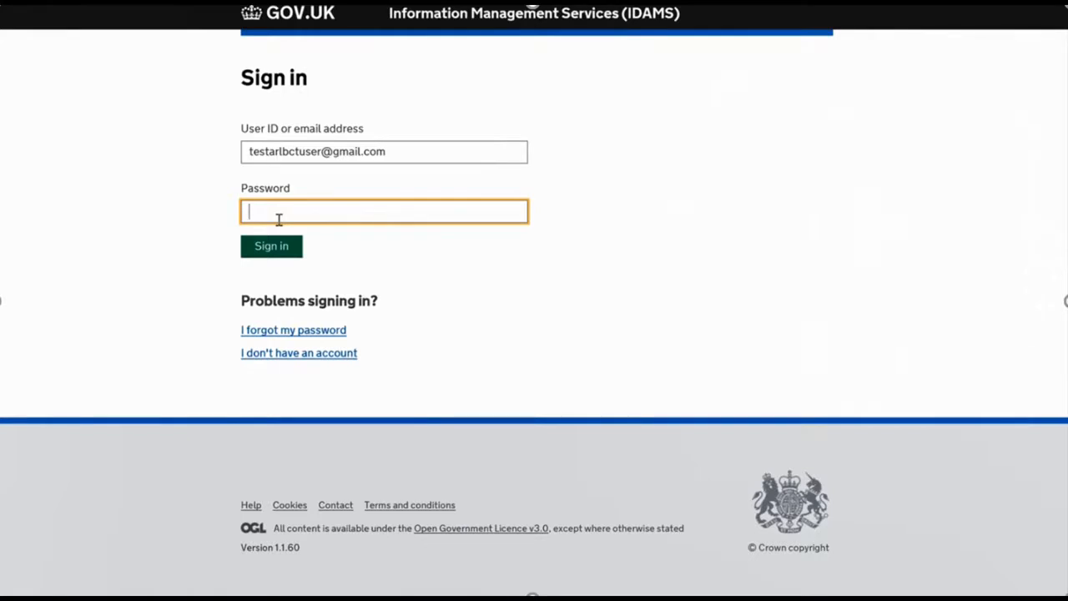
text(password)
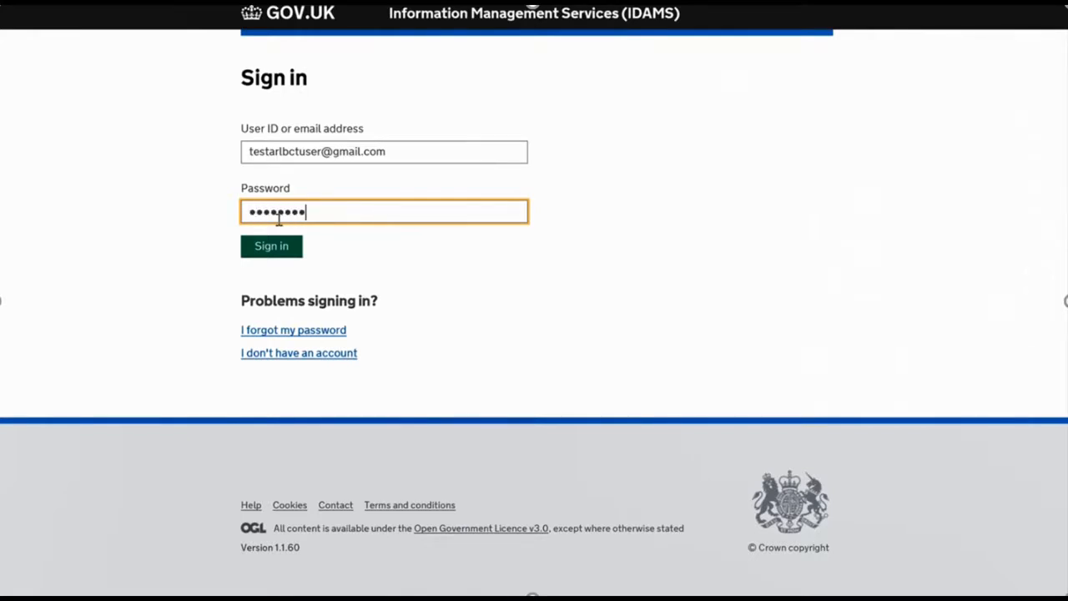
click(271, 245)
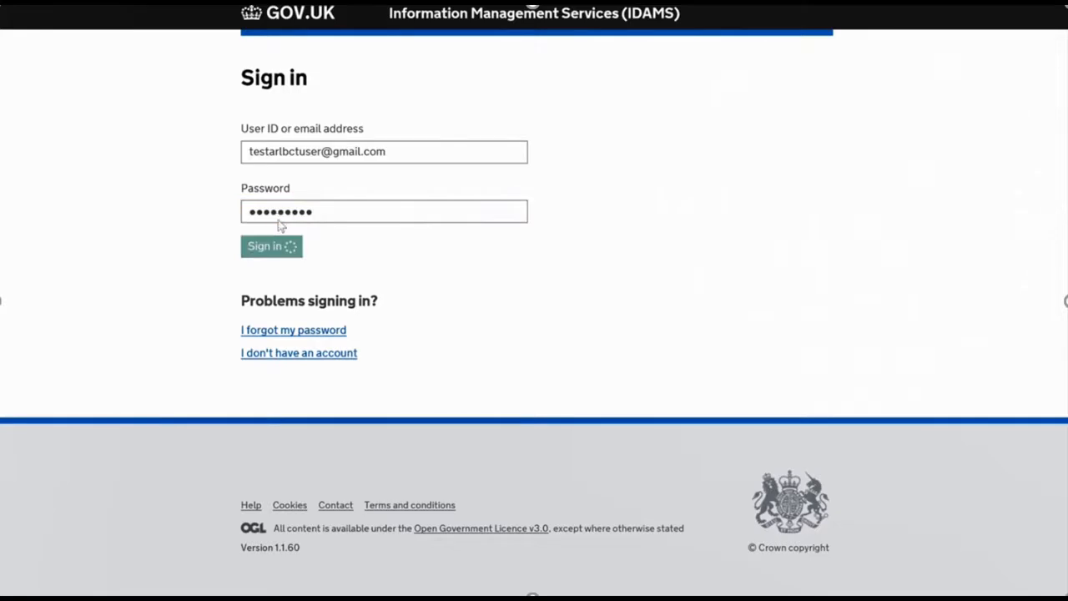
click(270, 246)
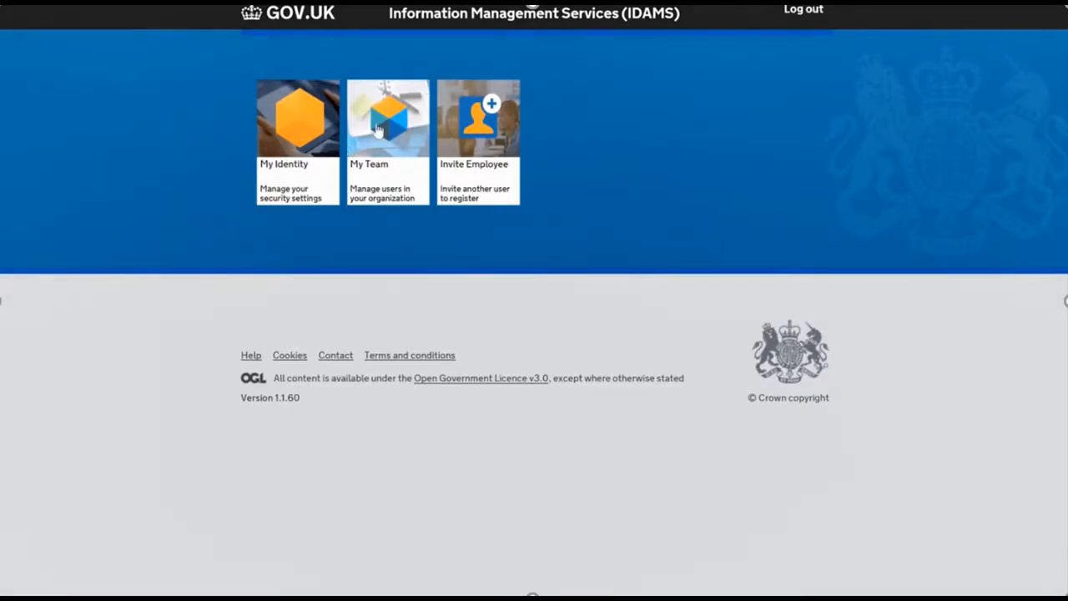
click(388, 116)
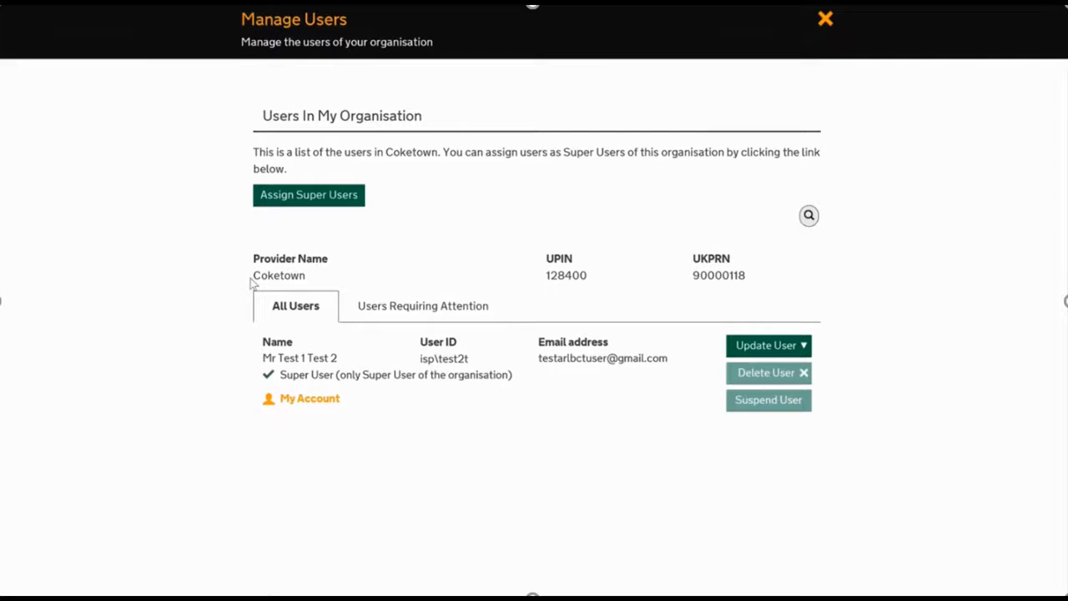
mouse_move(384, 522)
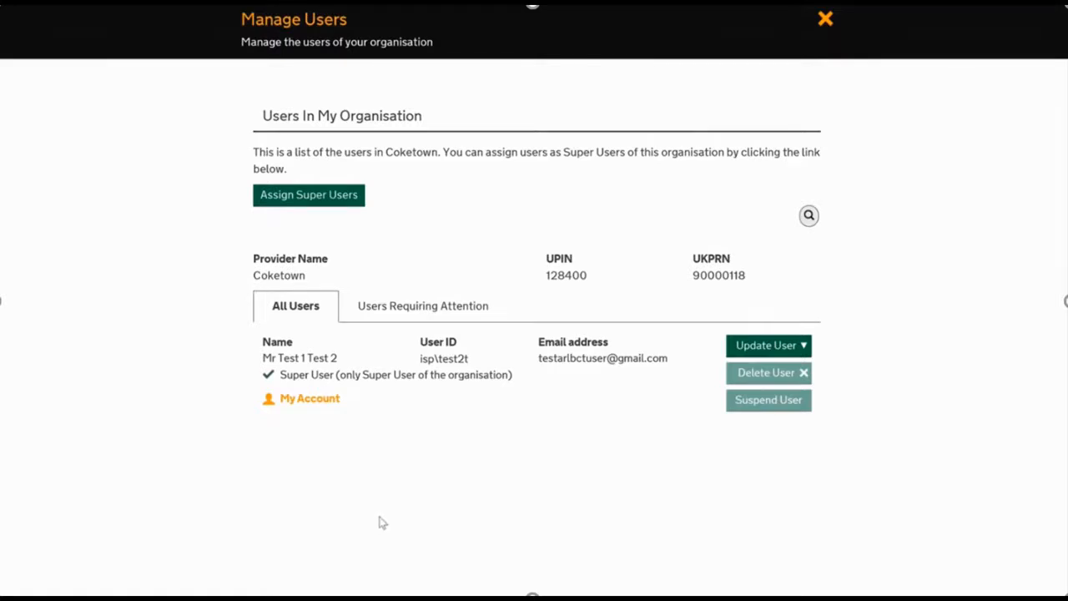
mouse_move(534, 352)
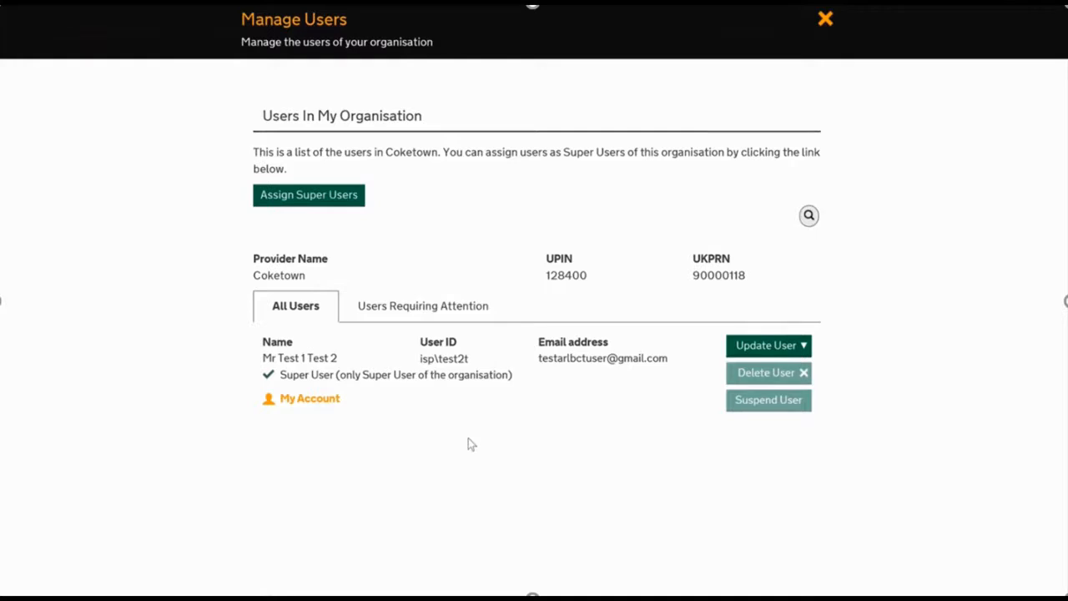
mouse_move(814, 41)
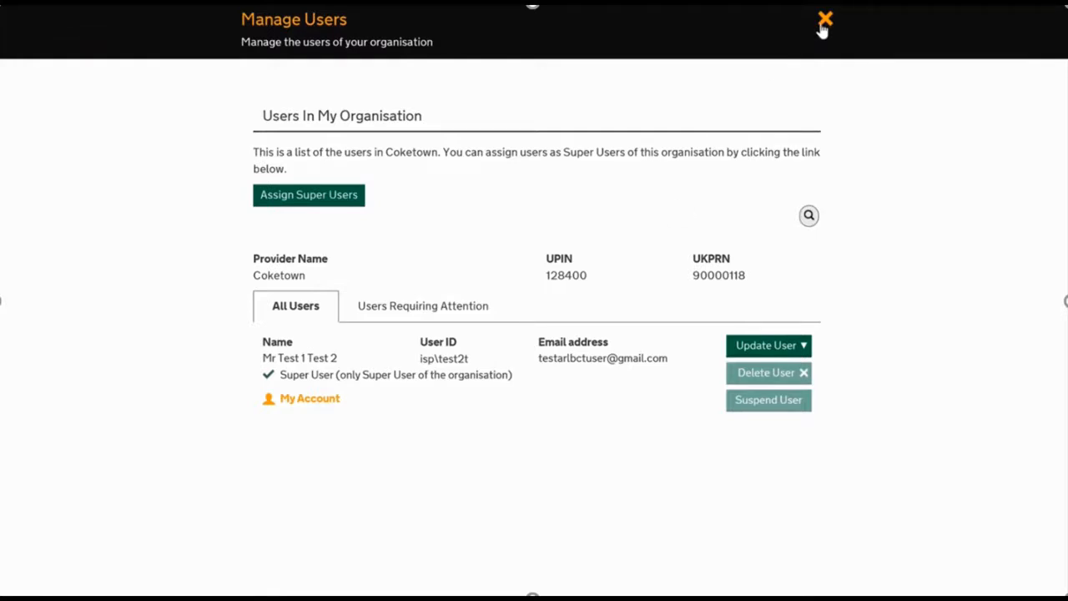
click(824, 18)
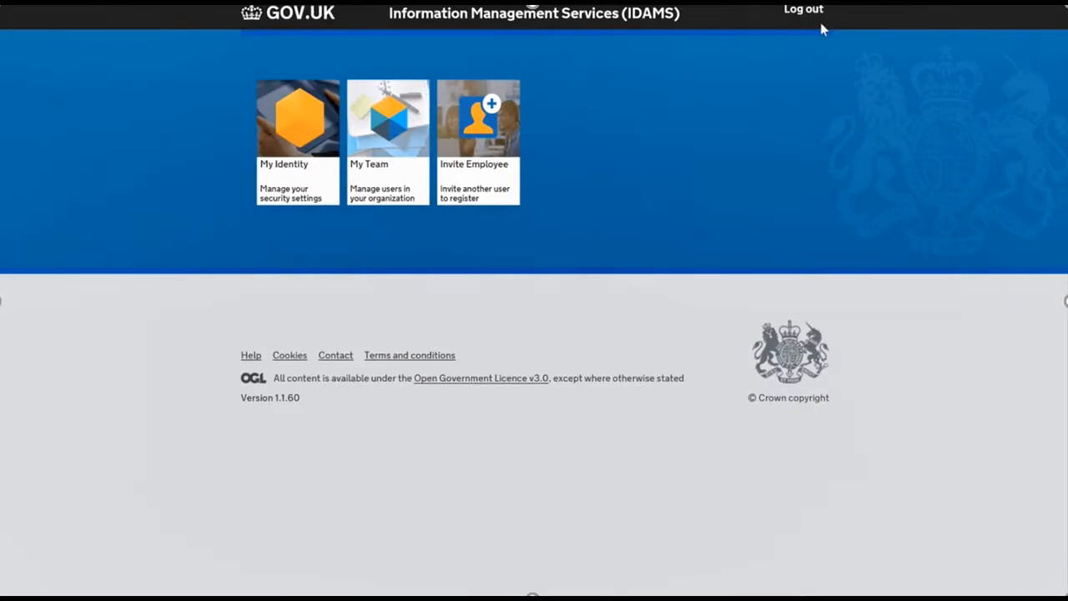
mouse_move(681, 103)
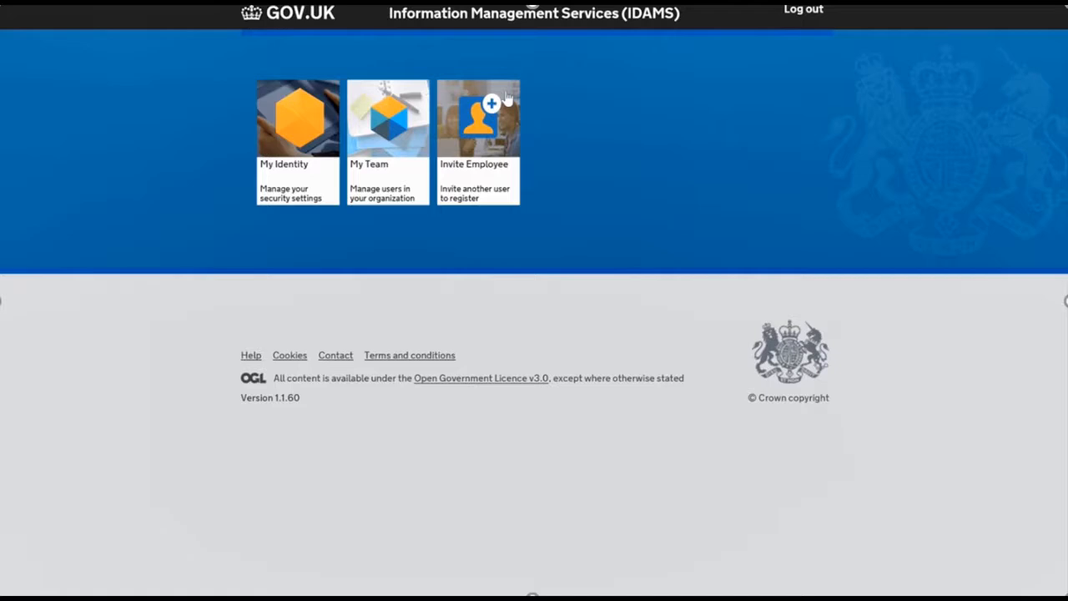
mouse_move(448, 120)
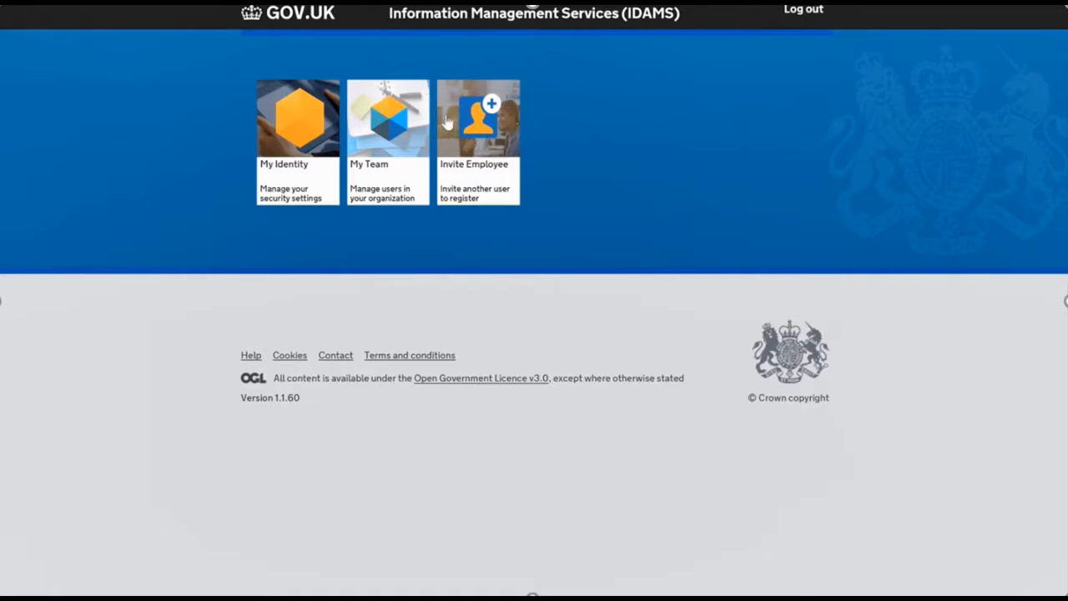
Step: Invite a new employee named Test at a gmail.com address via the Invite Employee form
click(478, 117)
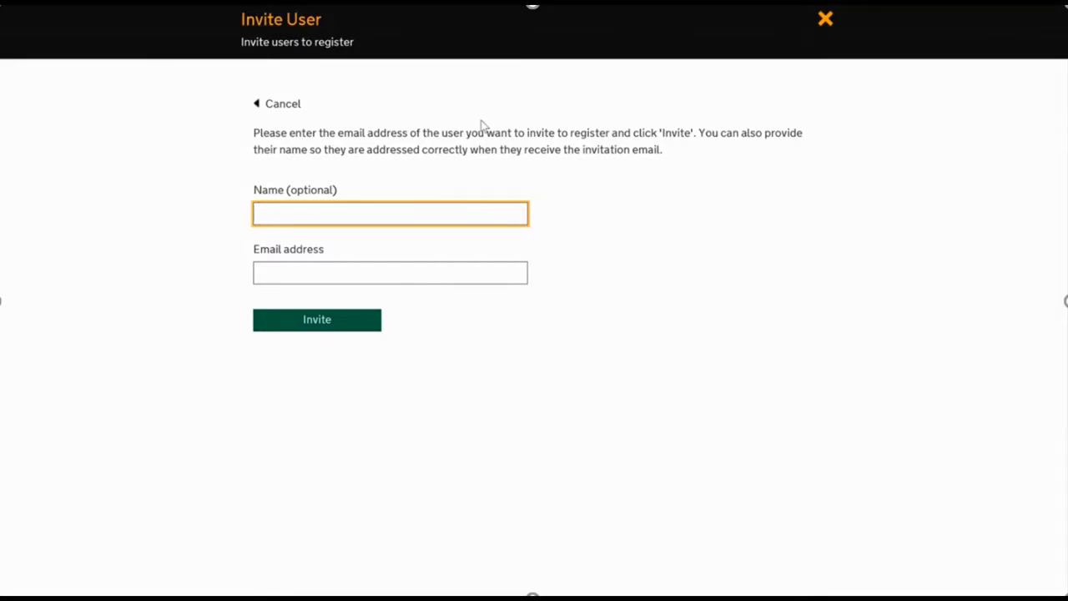
text(Test Name 1)
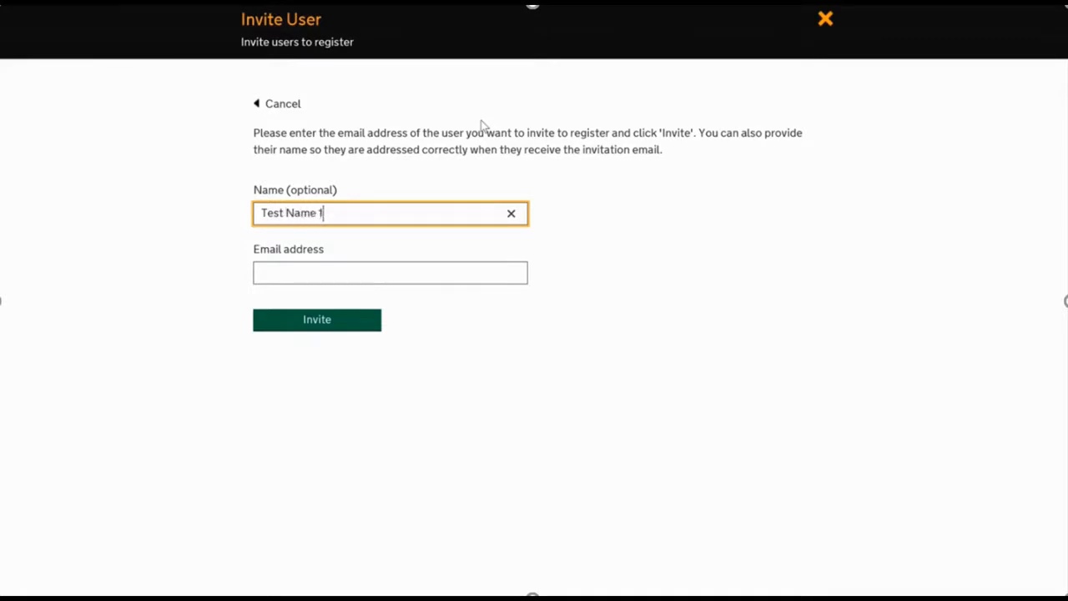
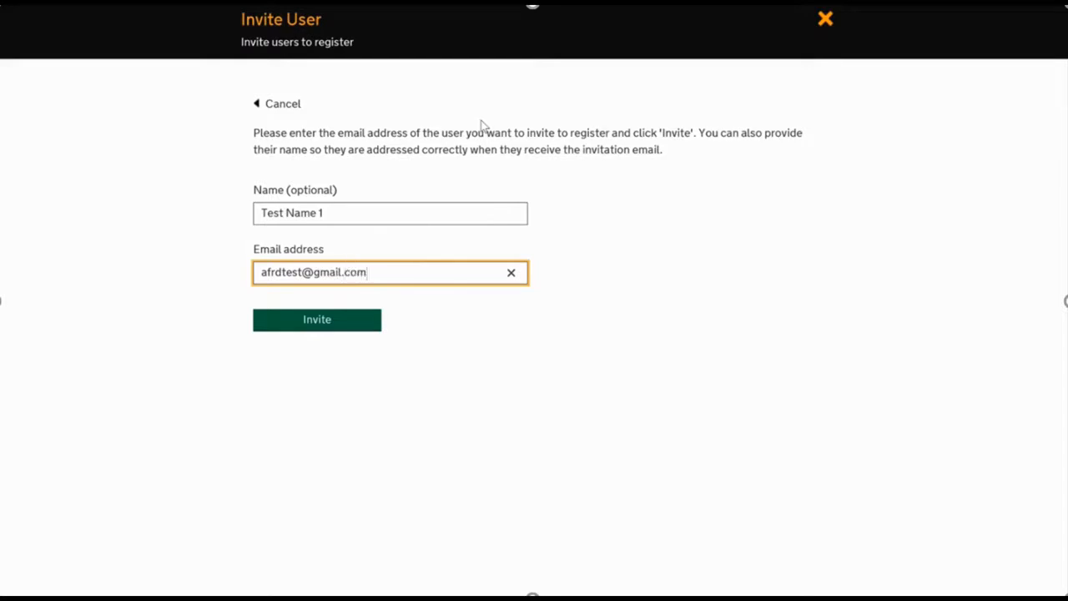
click(318, 320)
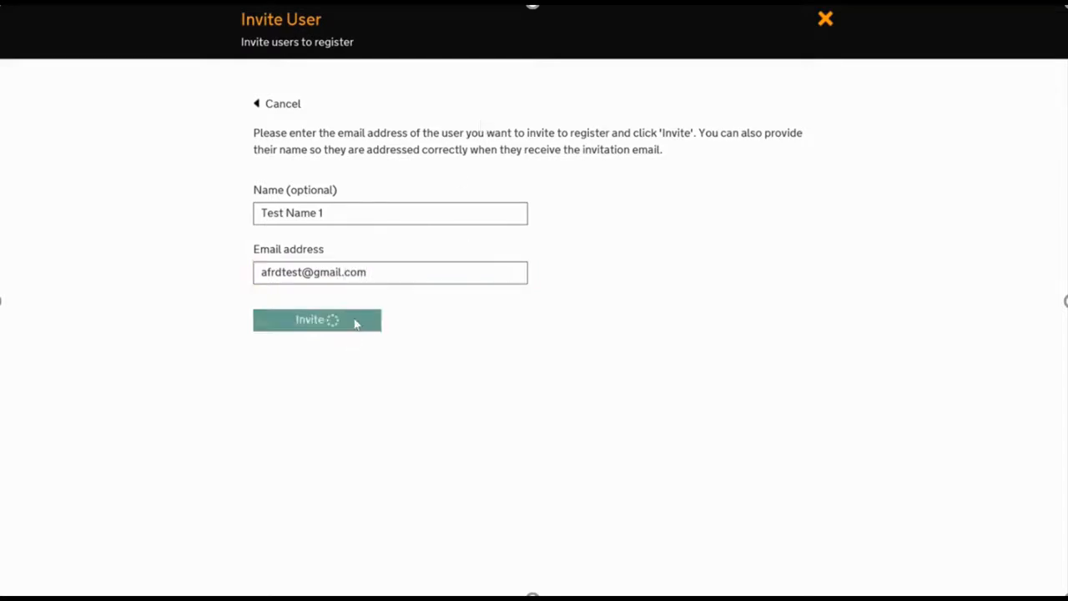
click(317, 321)
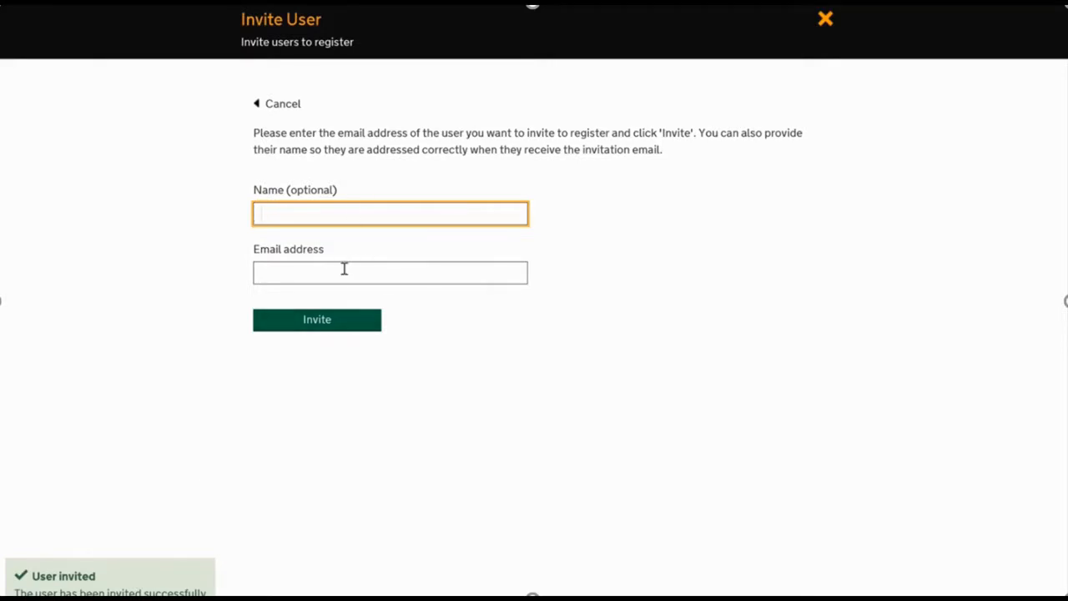
Step: Leave the invite form and return to the home dashboard
click(391, 272)
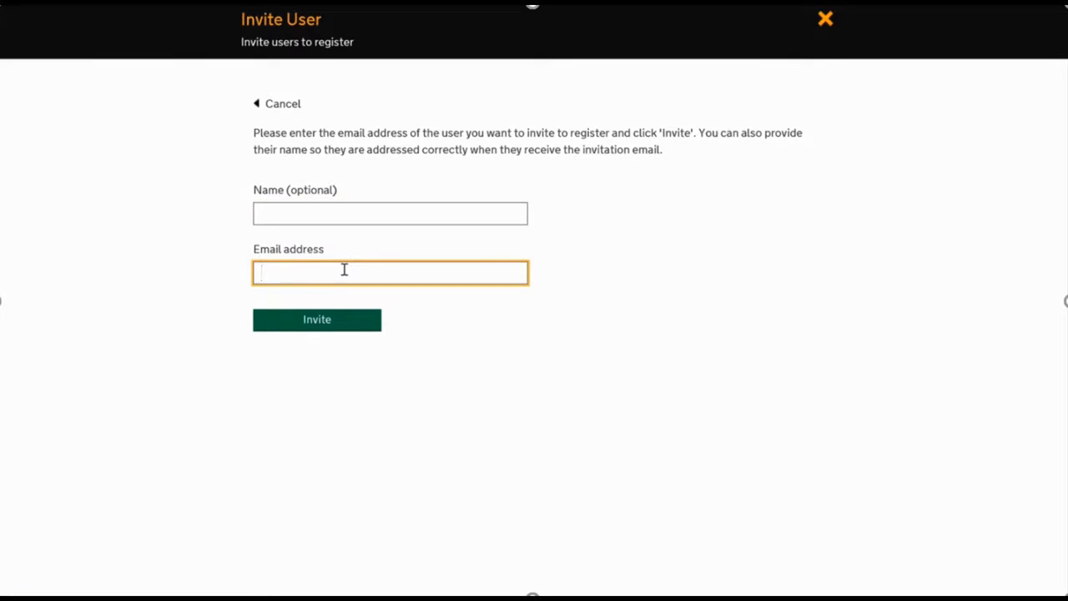
mouse_move(313, 343)
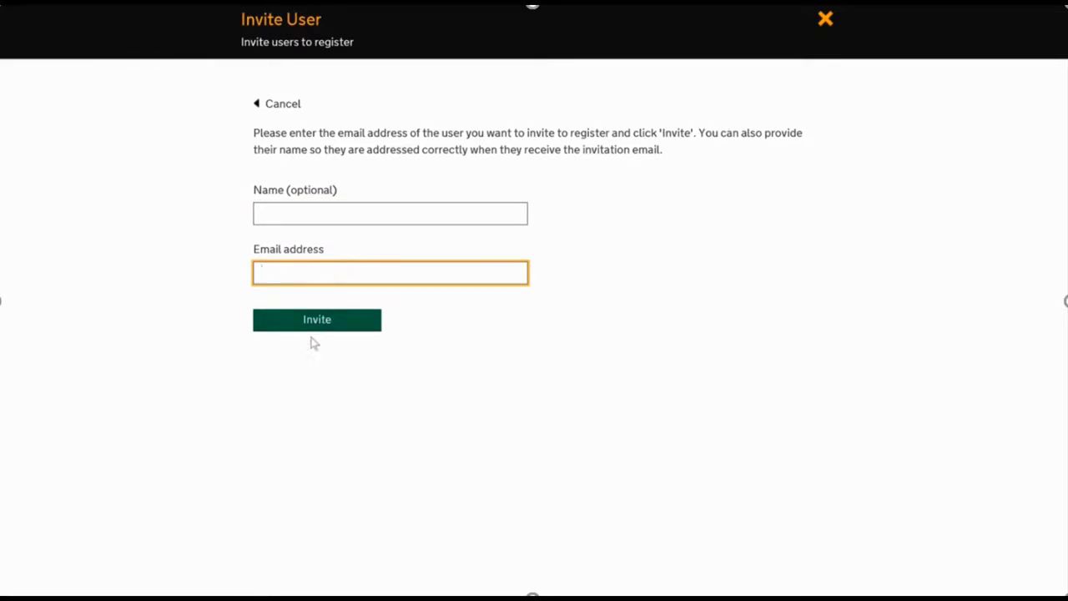
mouse_move(824, 18)
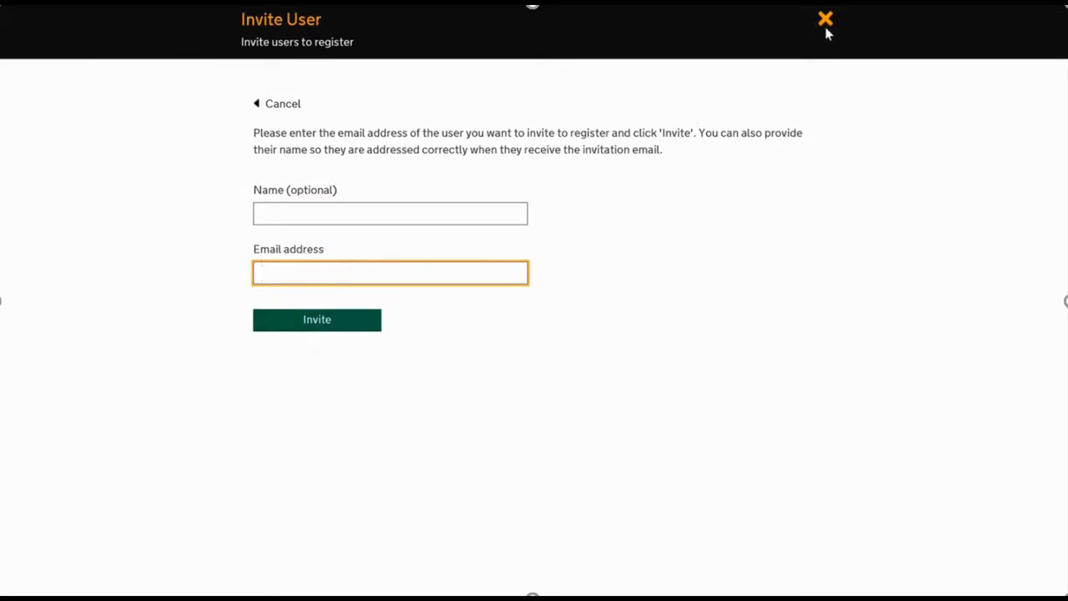
click(824, 18)
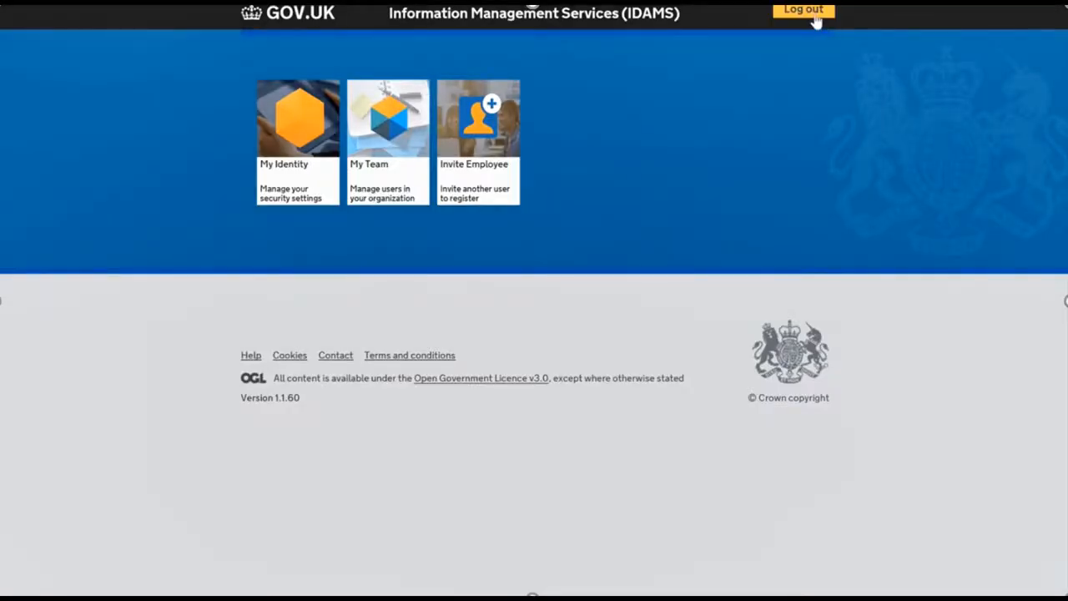
Step: Log out of IDAMS and follow the Register link in the SFA invitation email
click(802, 10)
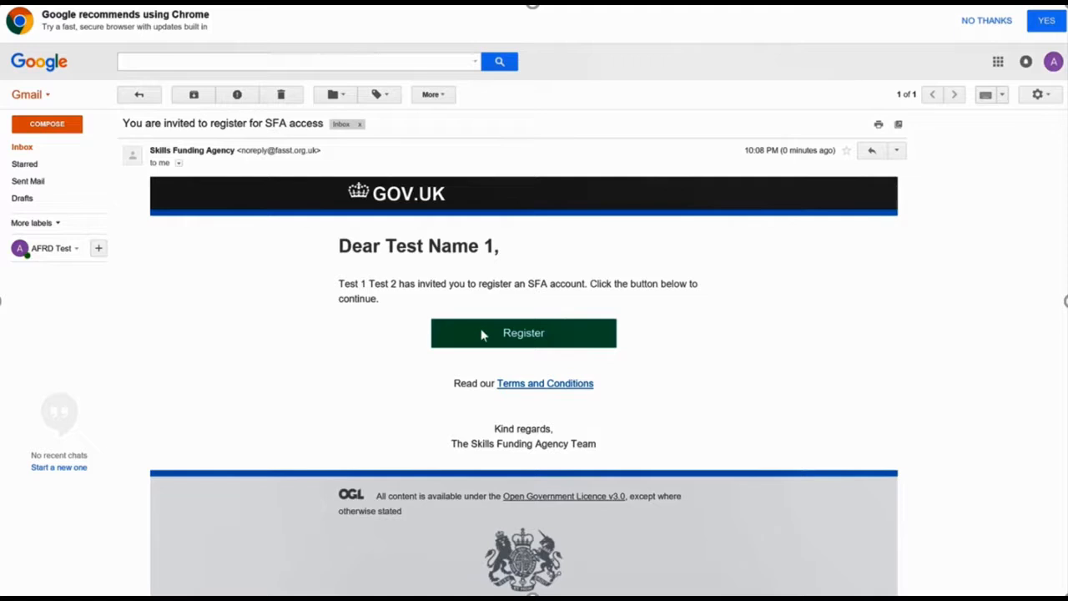
click(524, 333)
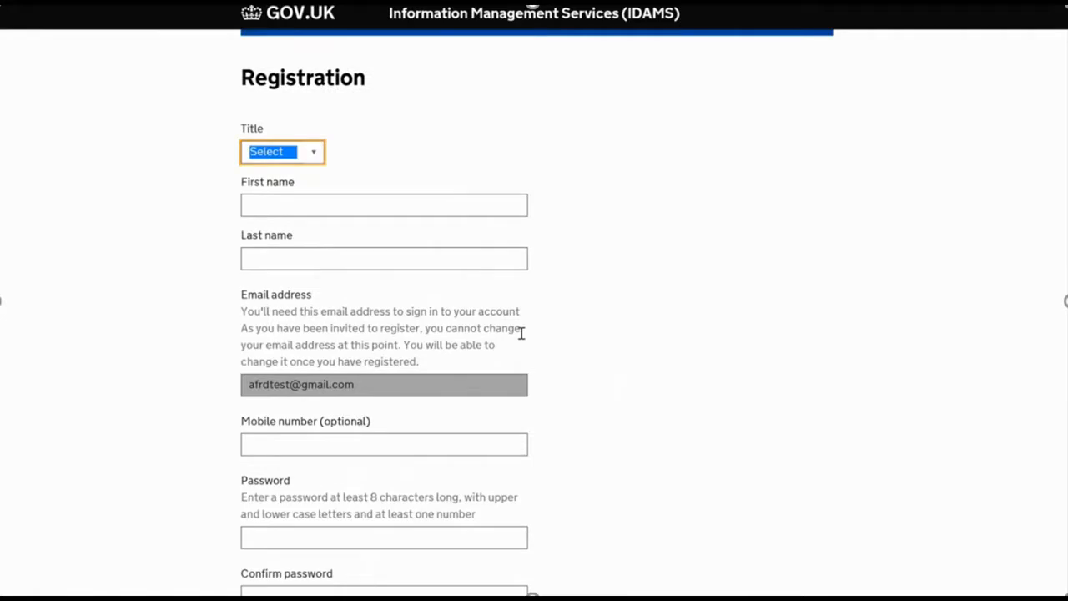
Step: Register the new employee with first name 'test 2', accepted terms, and receive an assigned user ID
click(282, 150)
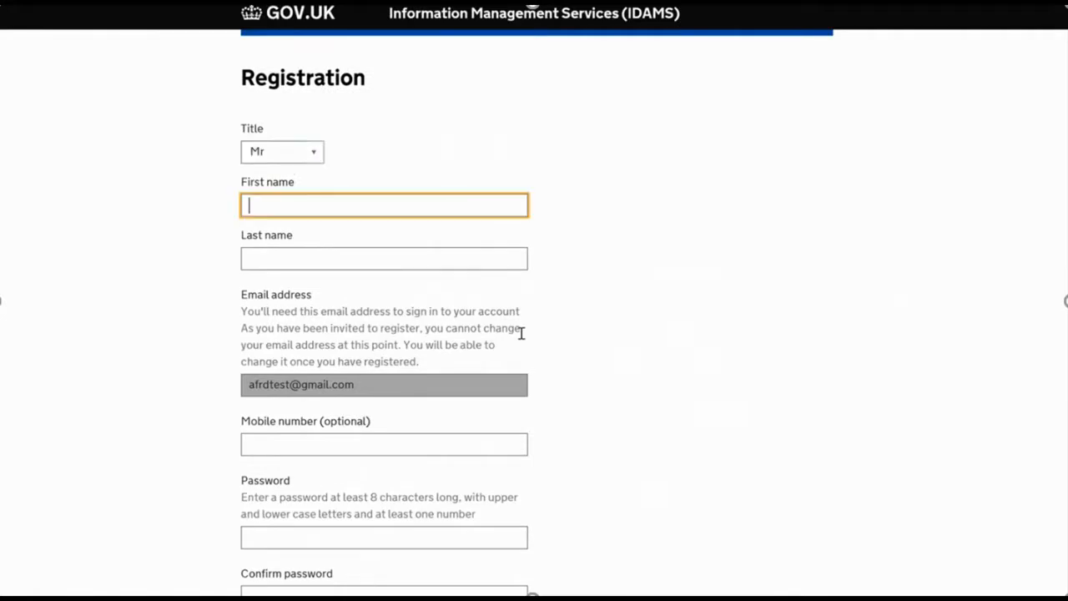
text(test 2)
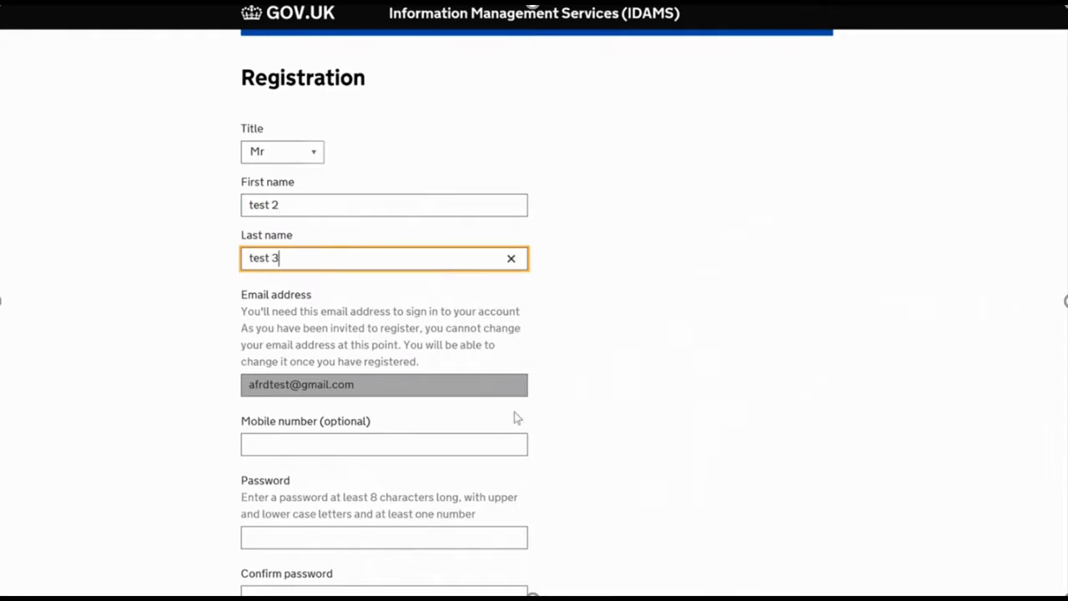
scroll(down, 3)
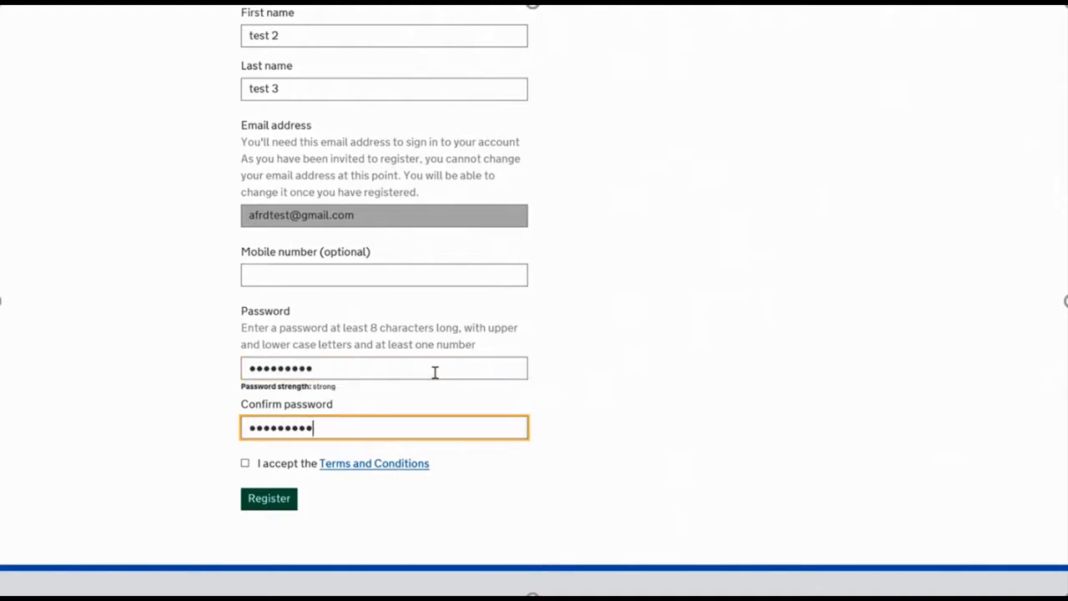
click(245, 464)
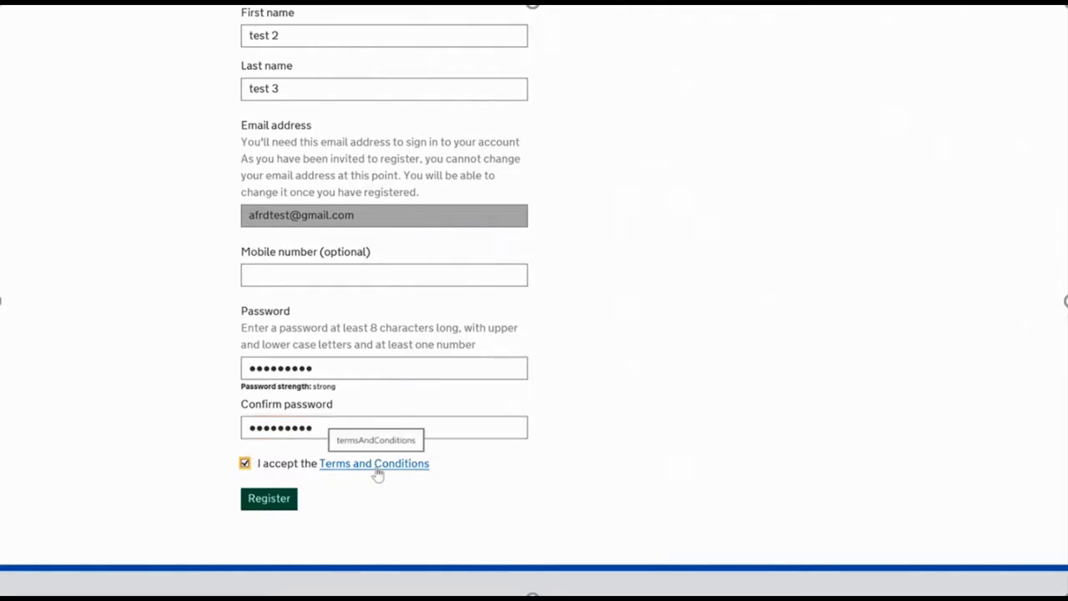
mouse_move(354, 497)
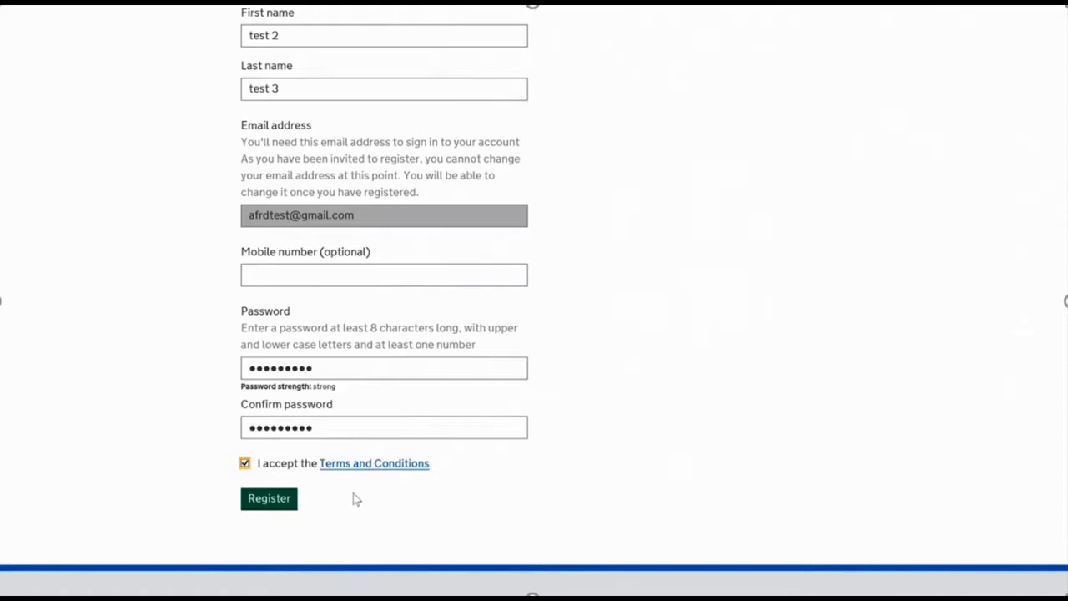
click(269, 497)
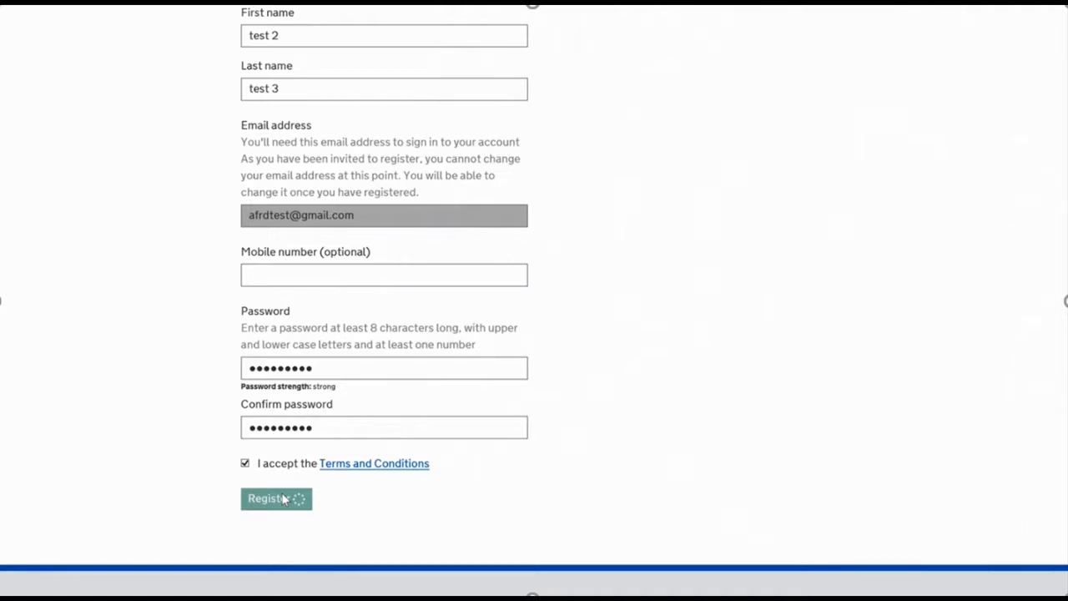
click(277, 497)
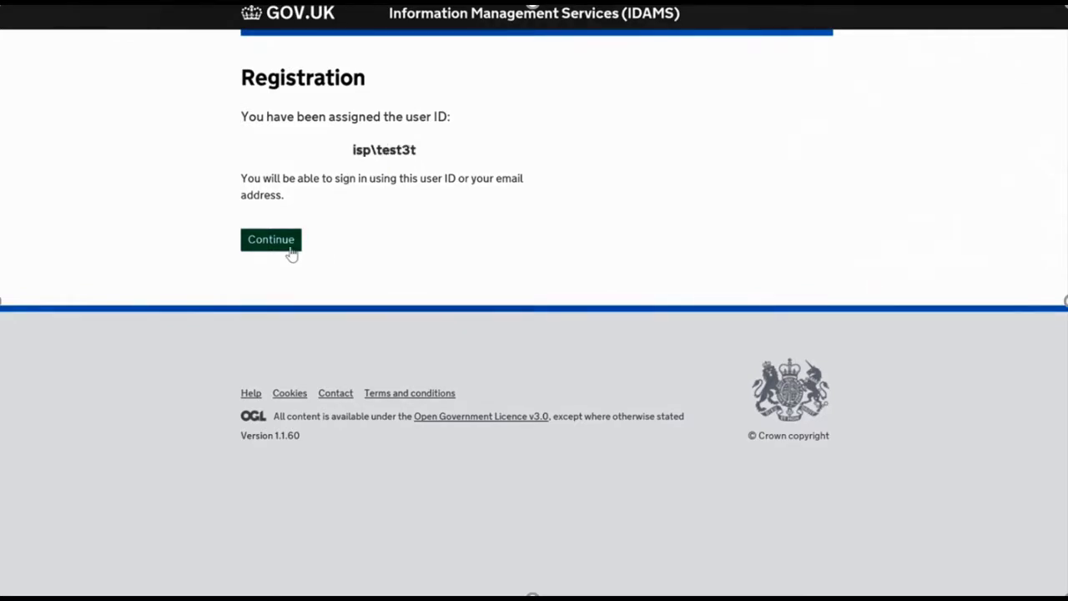
Step: Continue past the user ID confirmation and choose password reset by text message
click(270, 240)
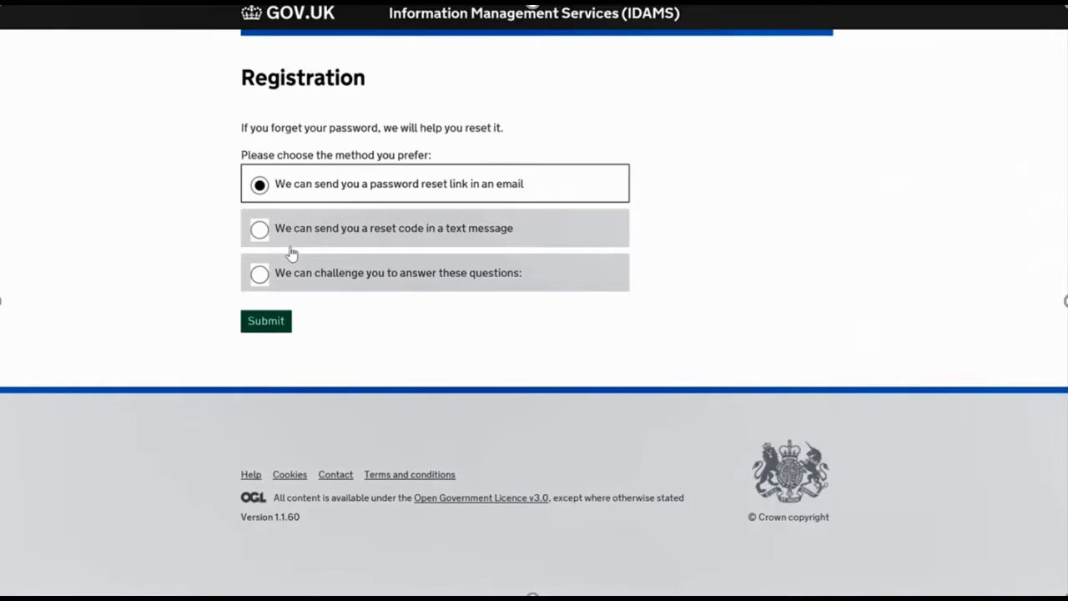
mouse_move(292, 230)
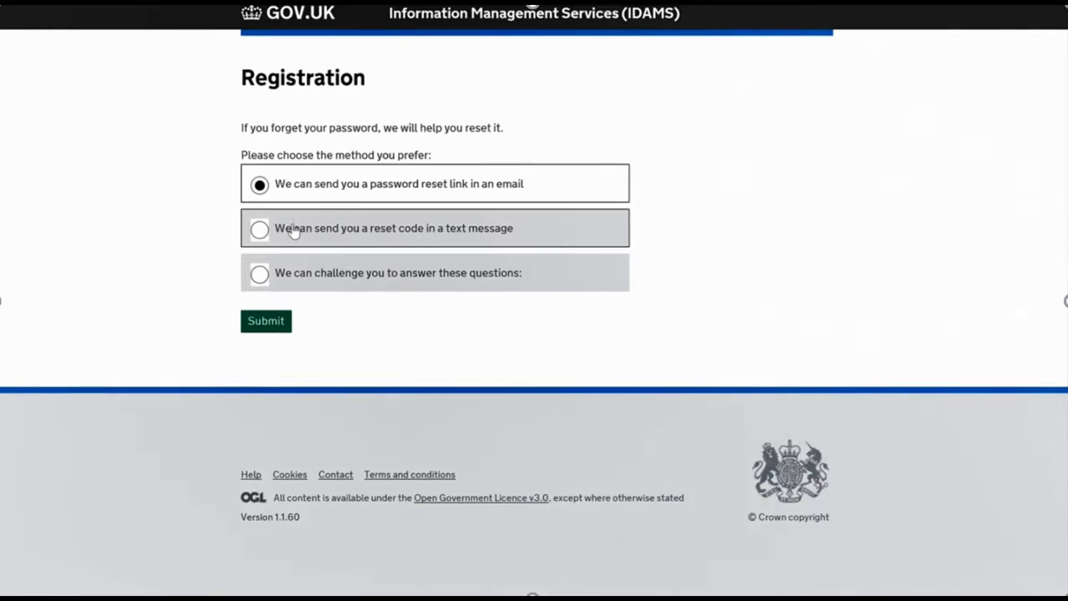
click(260, 227)
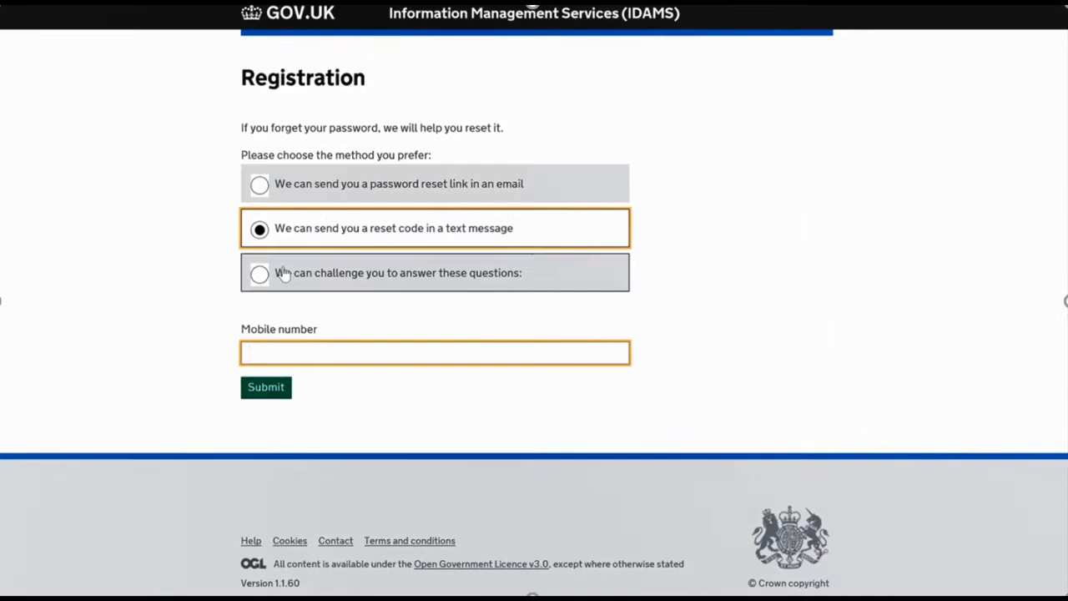
Step: Try security questions, then choose the email reset link and submit the preference
click(261, 274)
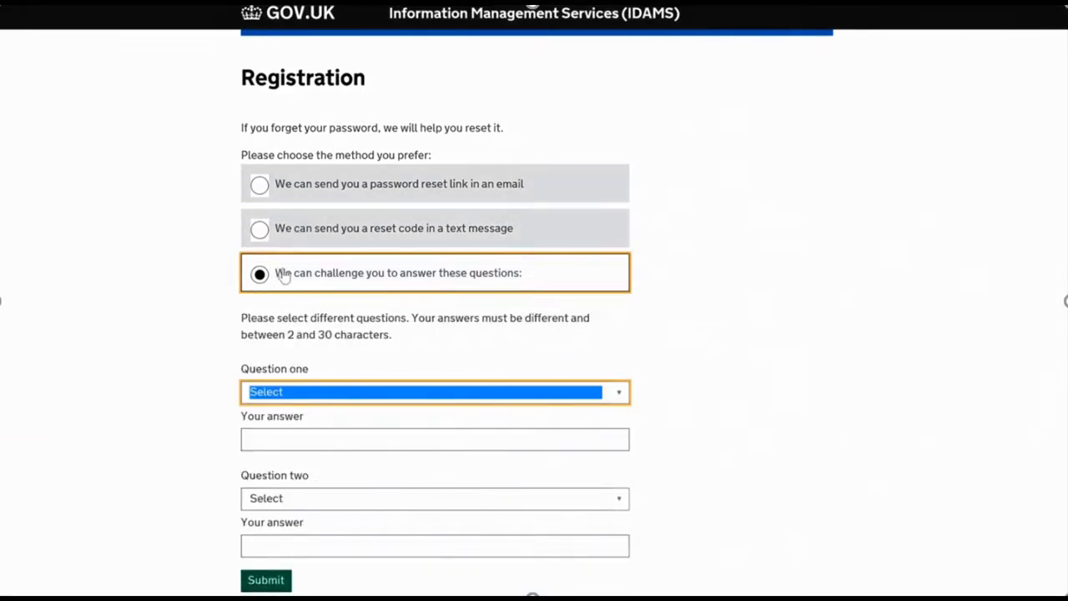
click(260, 184)
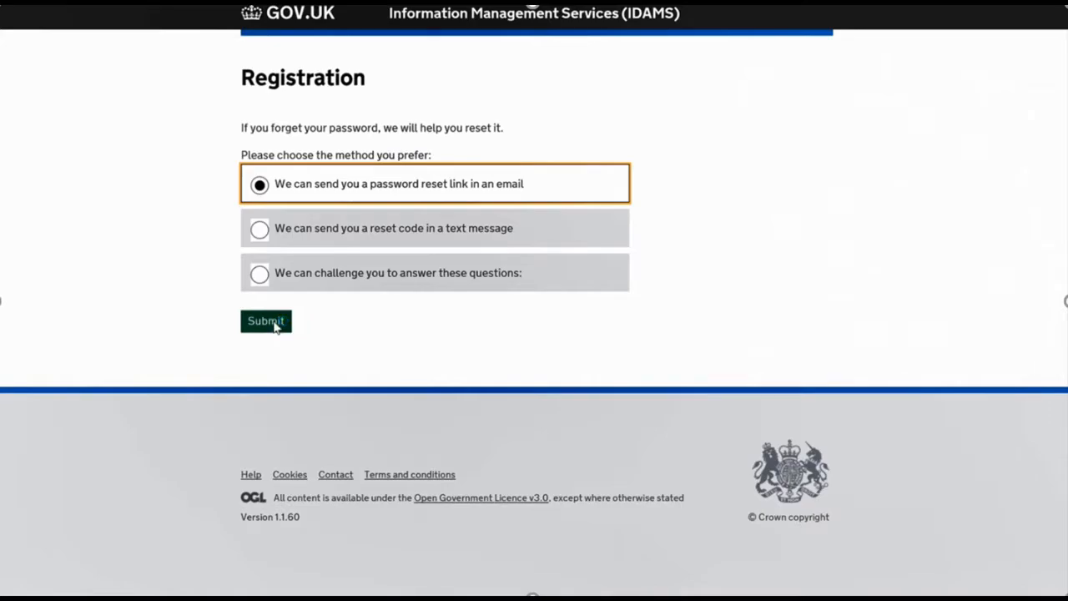
click(265, 320)
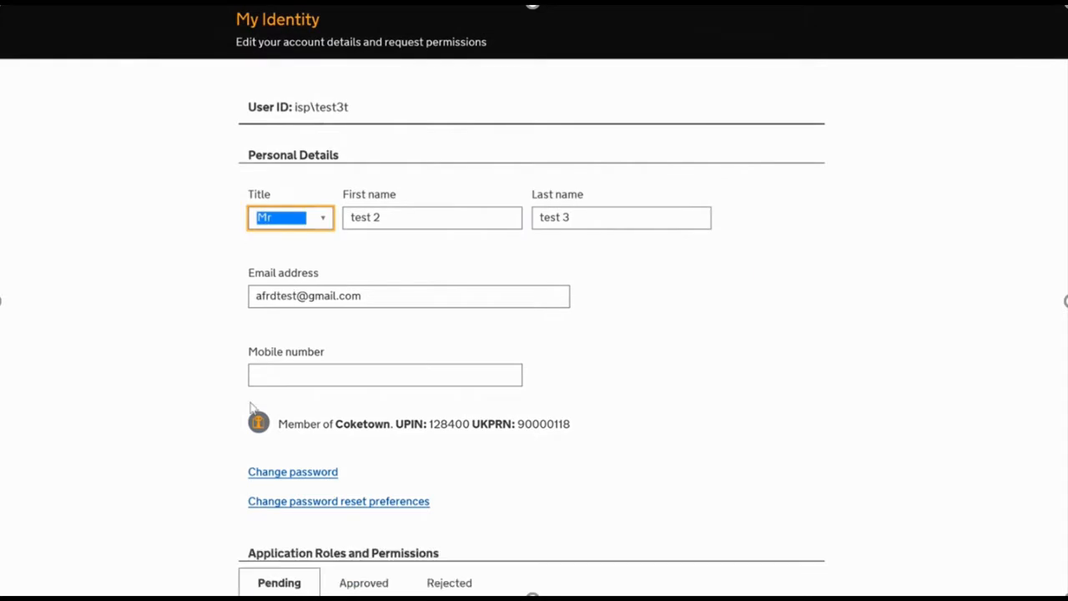
Step: Review the My Identity organisation membership and permissions tabs, then finish back to the home page
drag(277, 424, 571, 424)
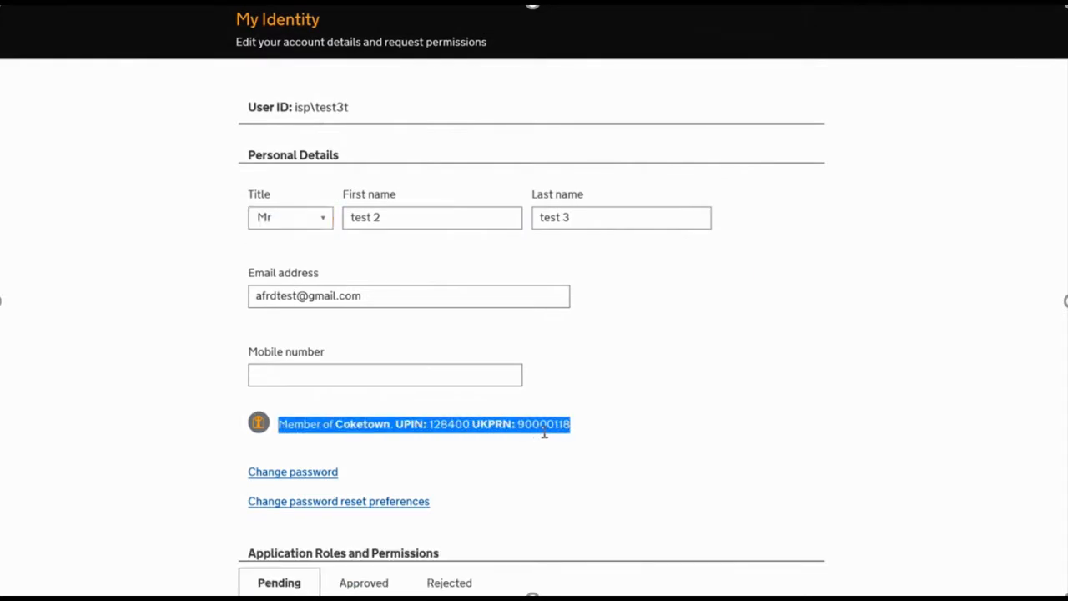
mouse_move(540, 441)
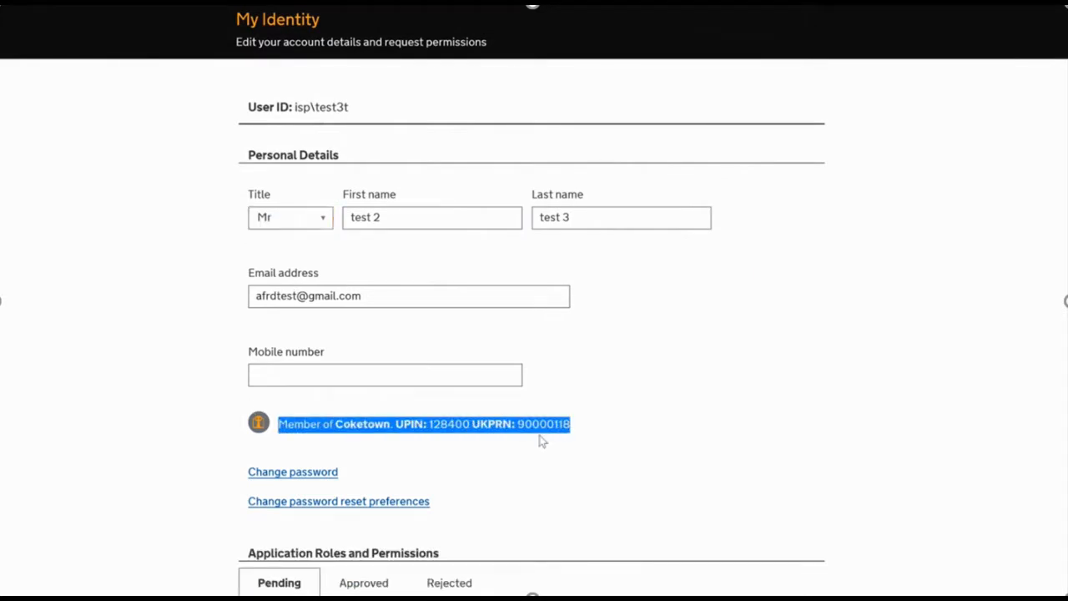
mouse_move(492, 431)
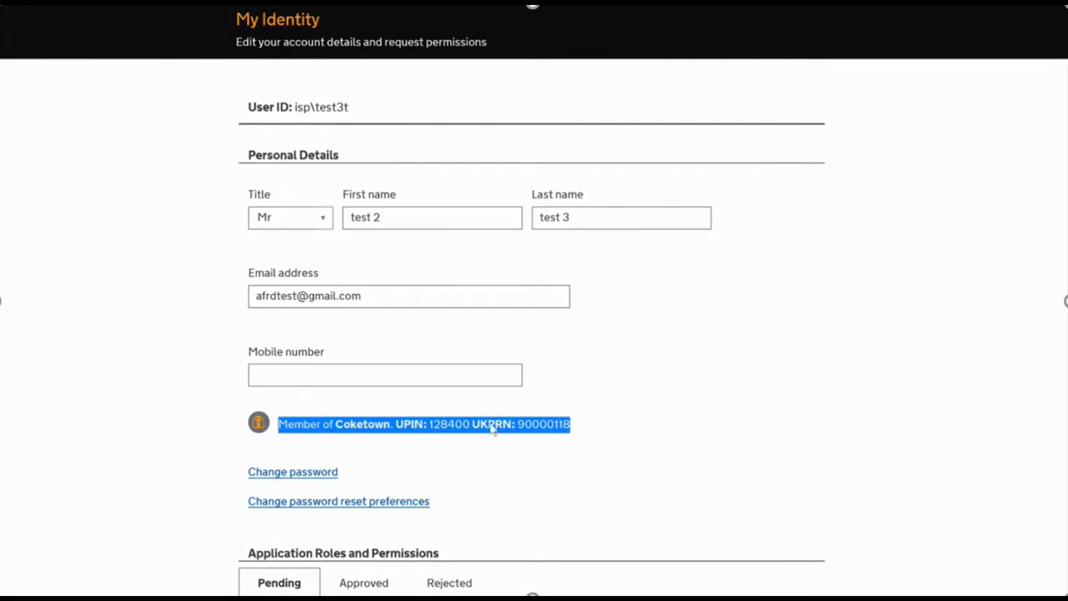
mouse_move(337, 442)
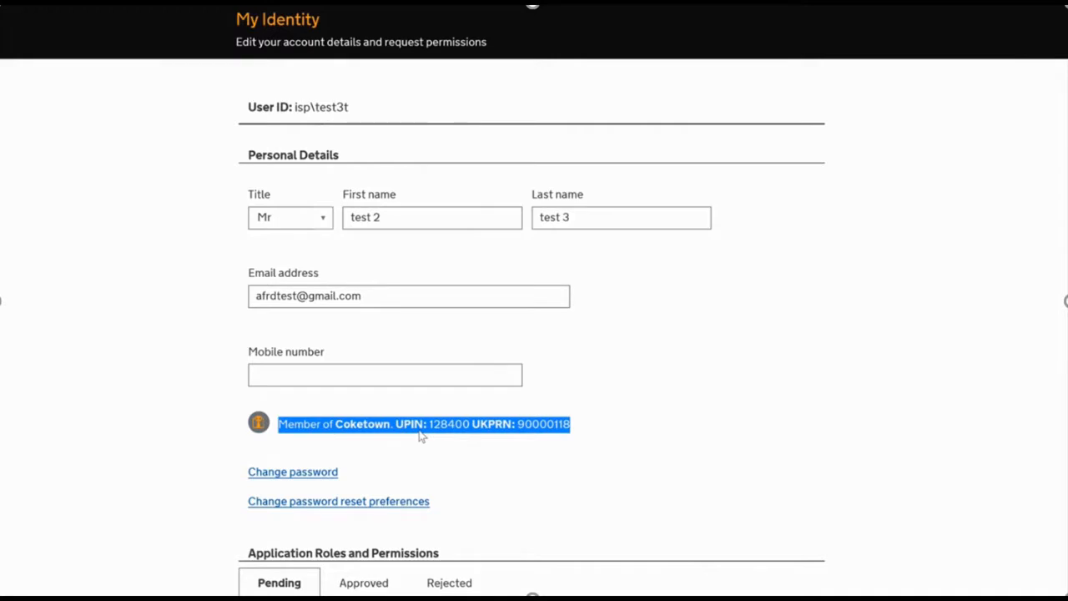
click(424, 424)
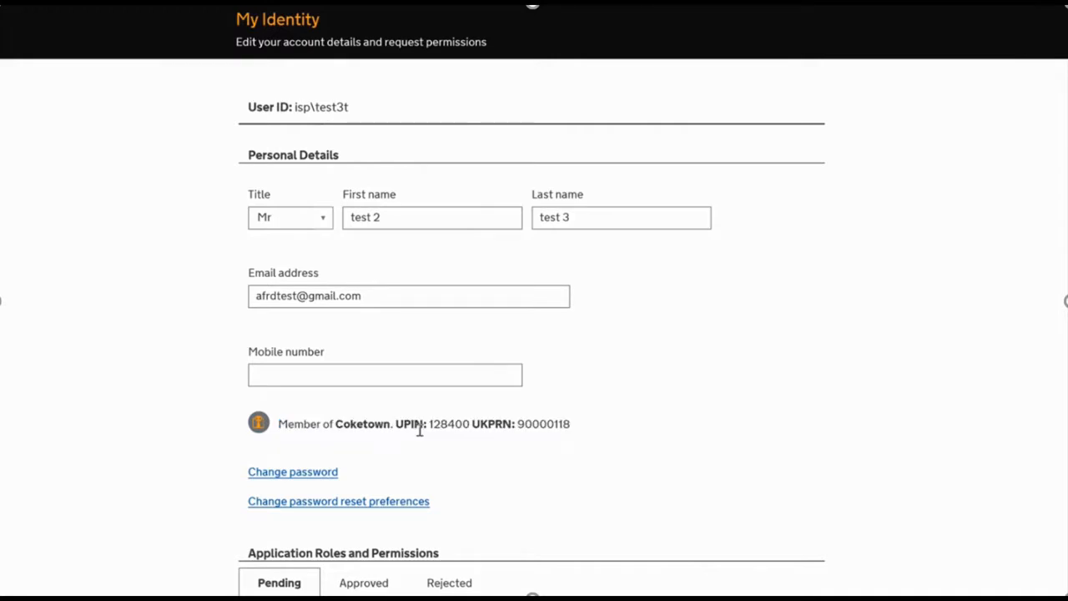
mouse_move(481, 414)
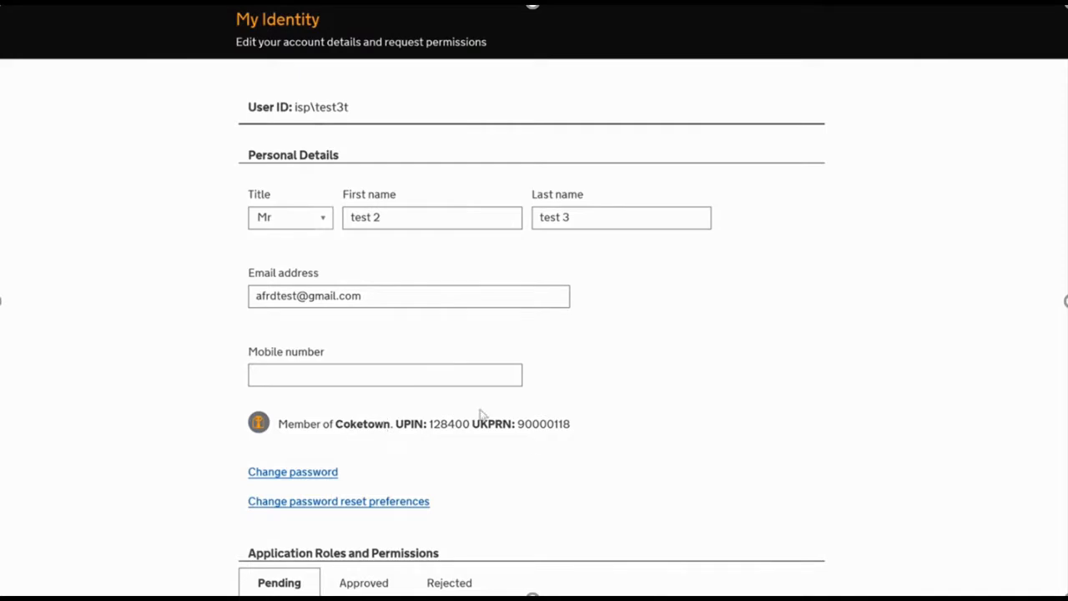
scroll(down, 3)
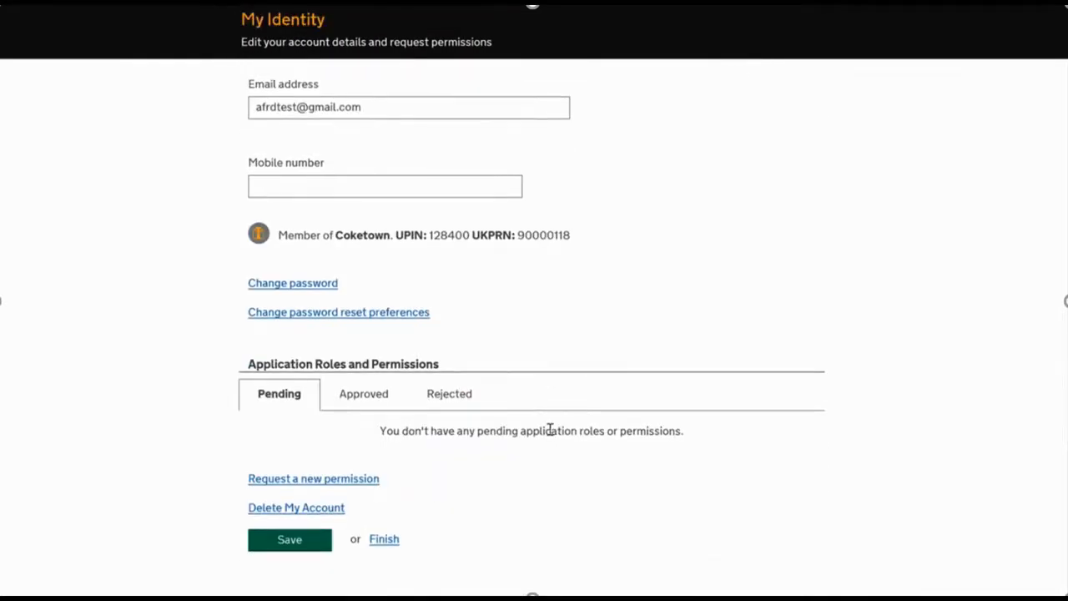
click(364, 394)
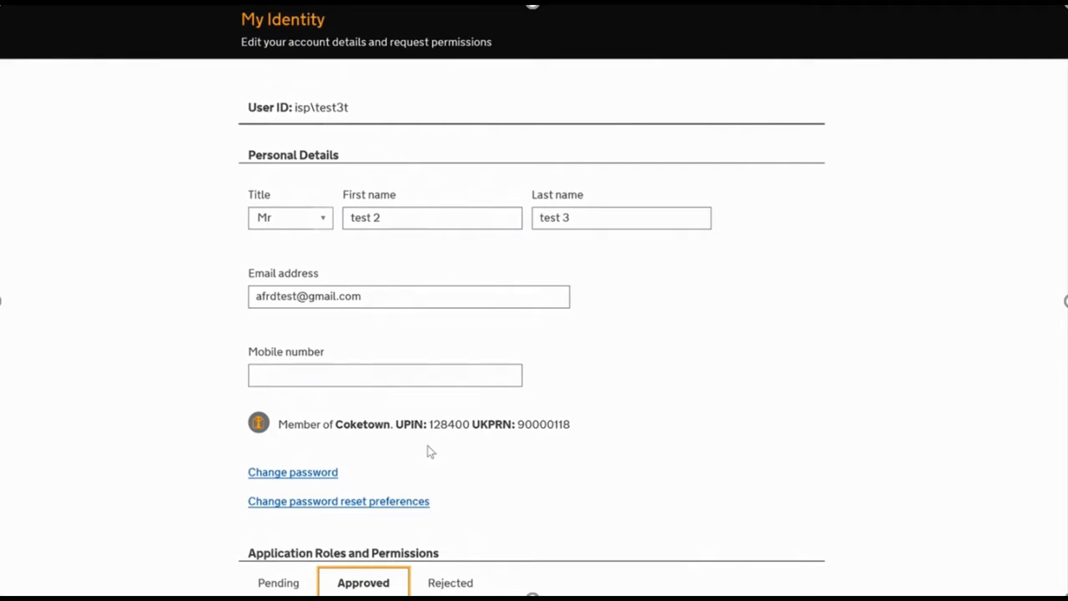
scroll(down, 3)
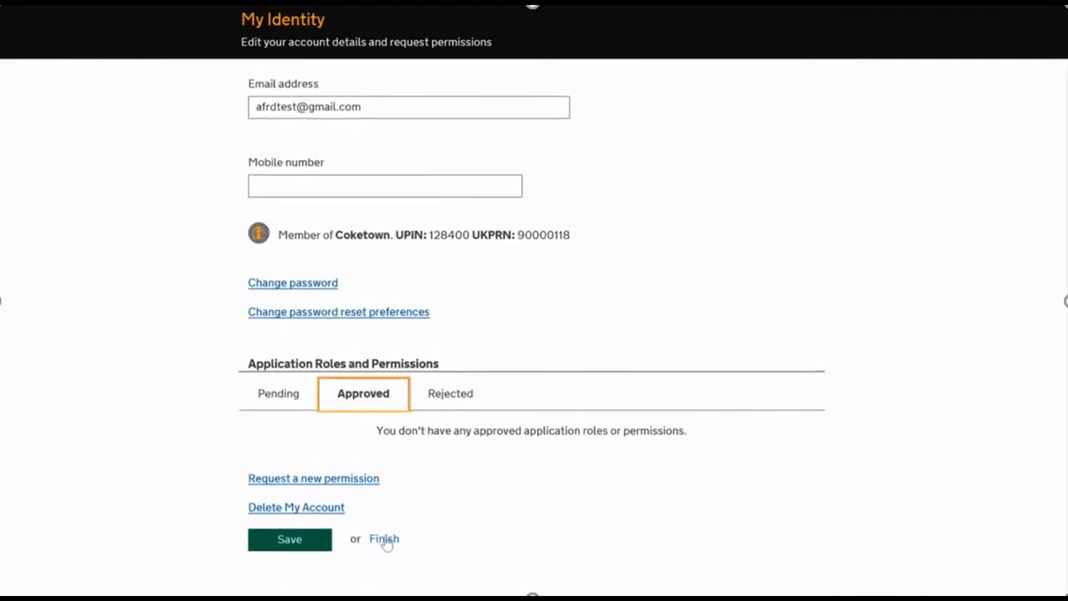
click(384, 537)
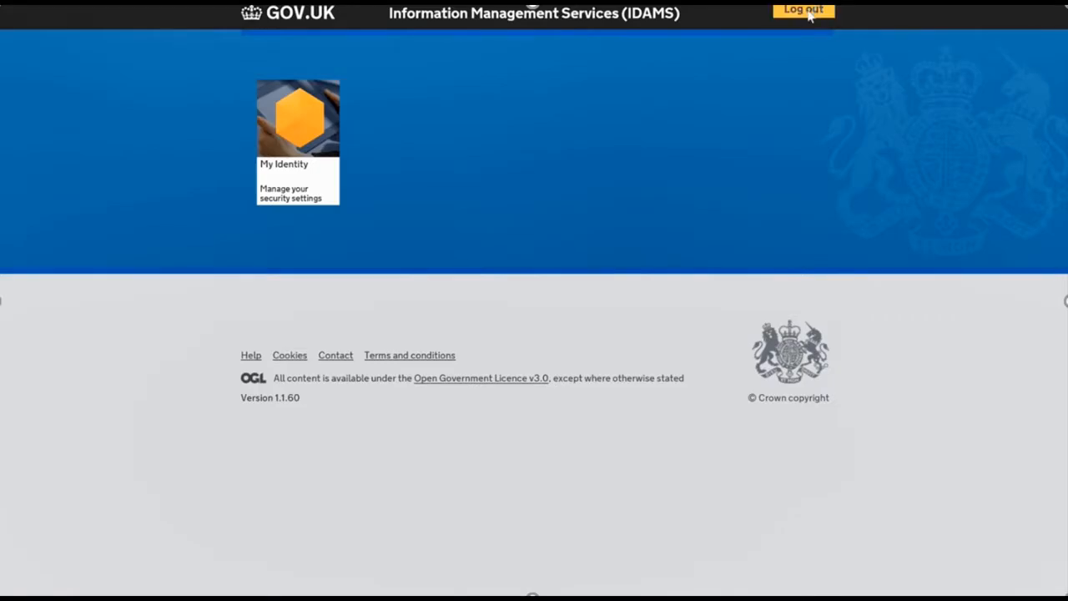
click(803, 10)
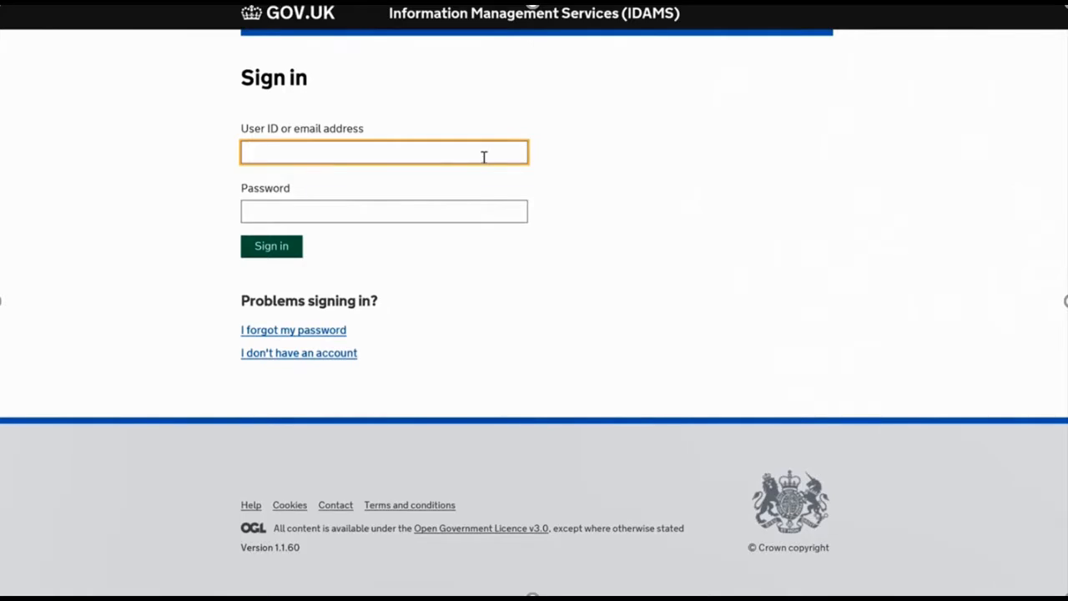
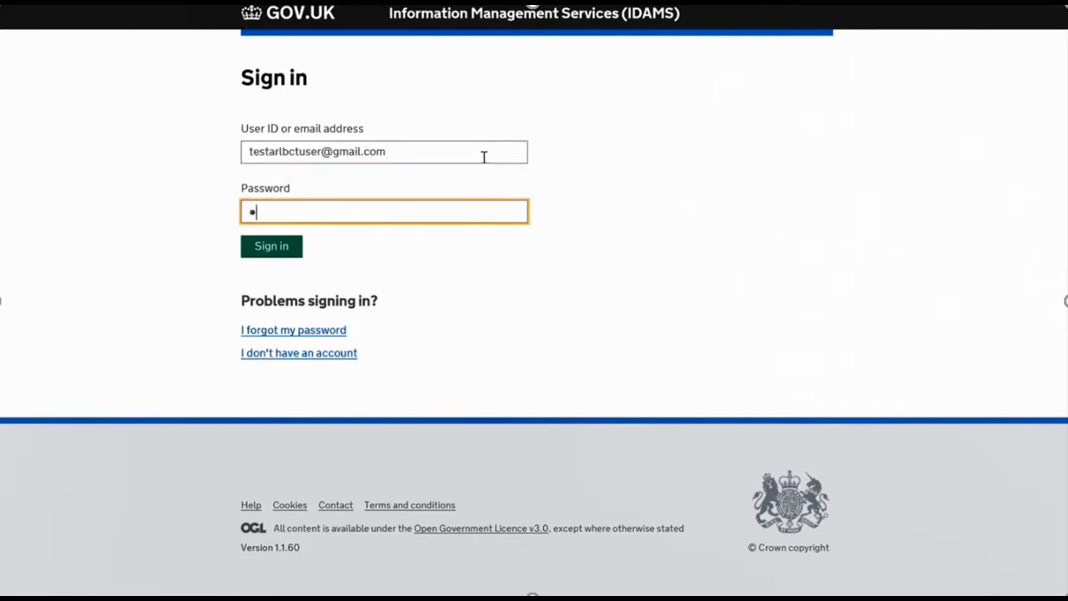
text(password)
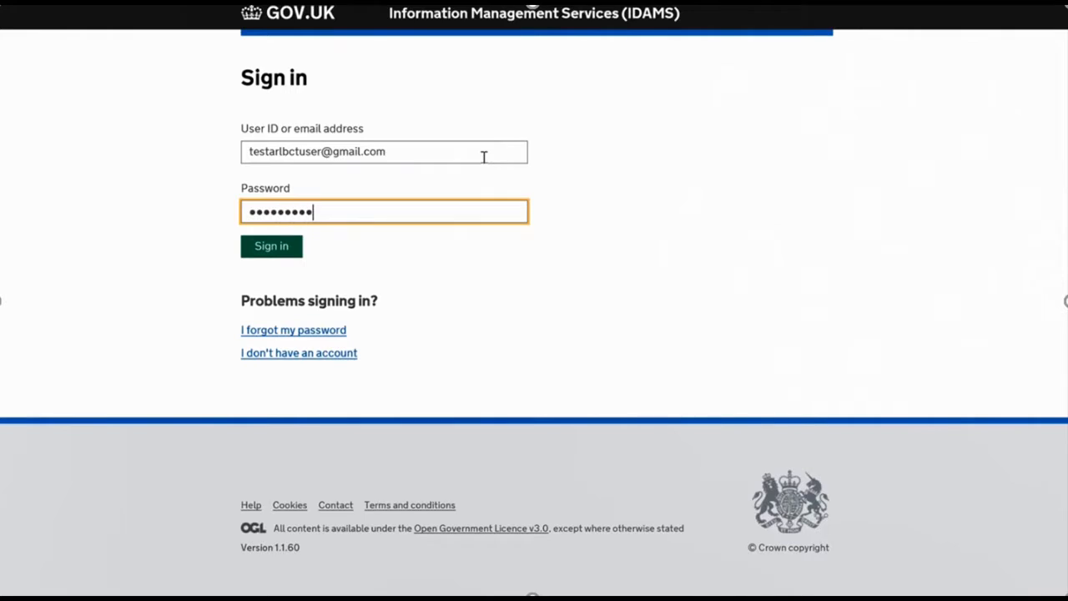
click(270, 245)
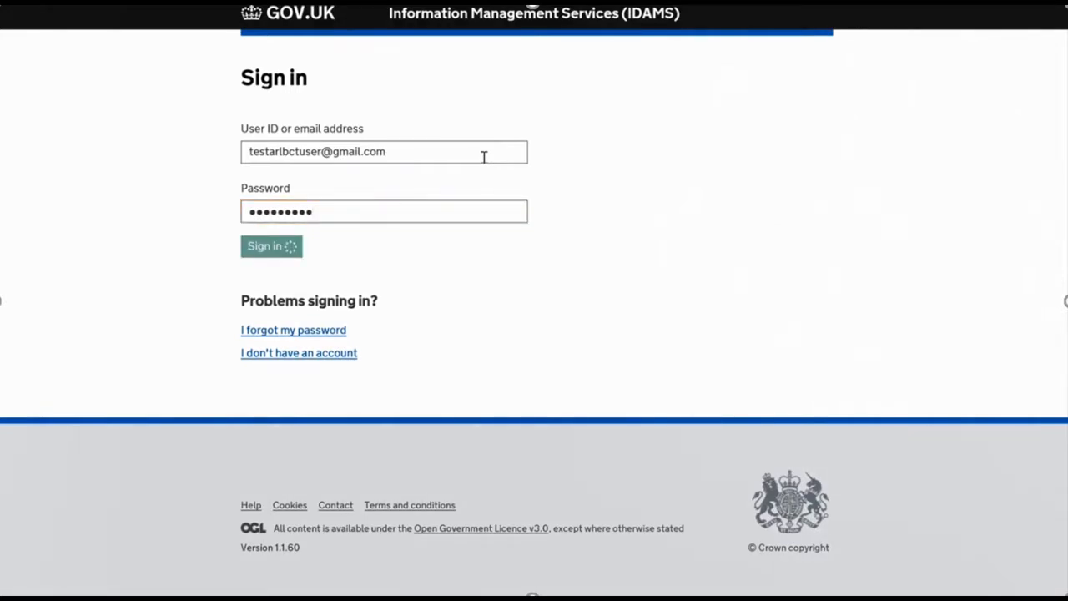
click(271, 245)
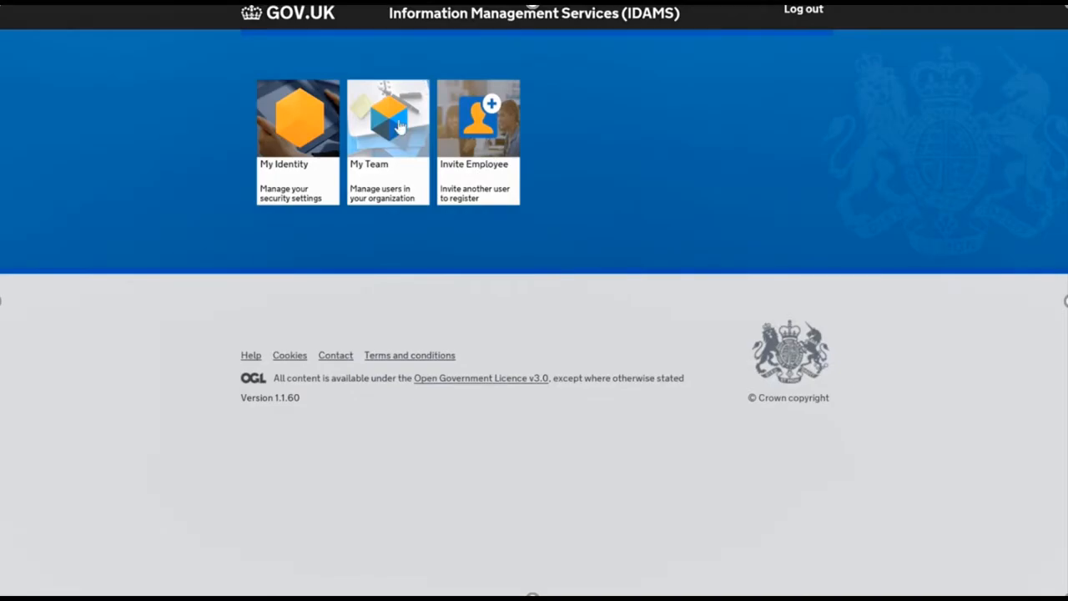
Step: Open My Team and expand the new employee's account details in Coketown's user list
click(387, 117)
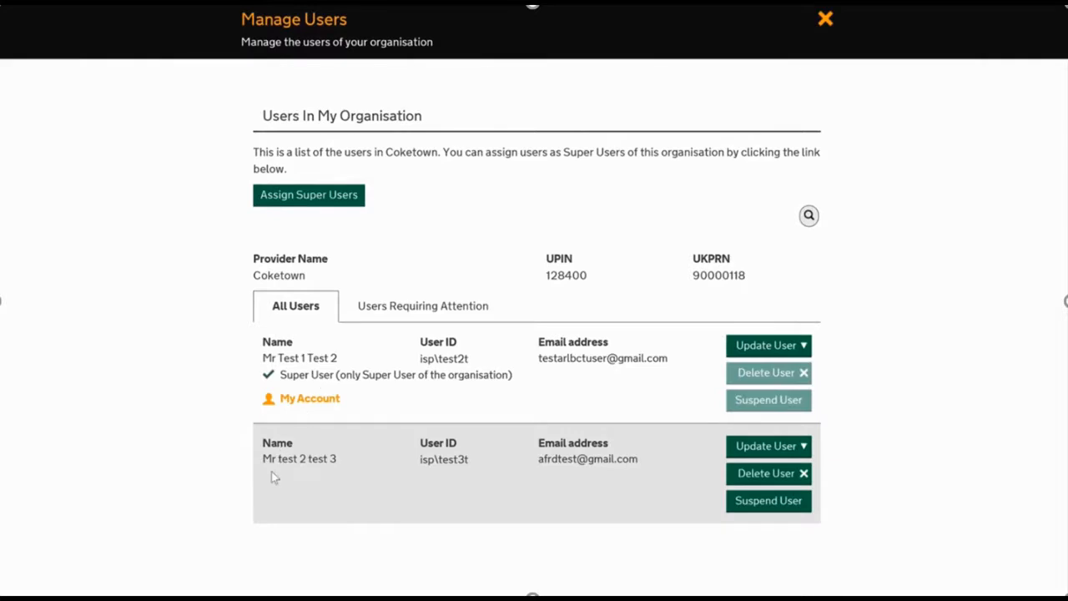
mouse_move(581, 467)
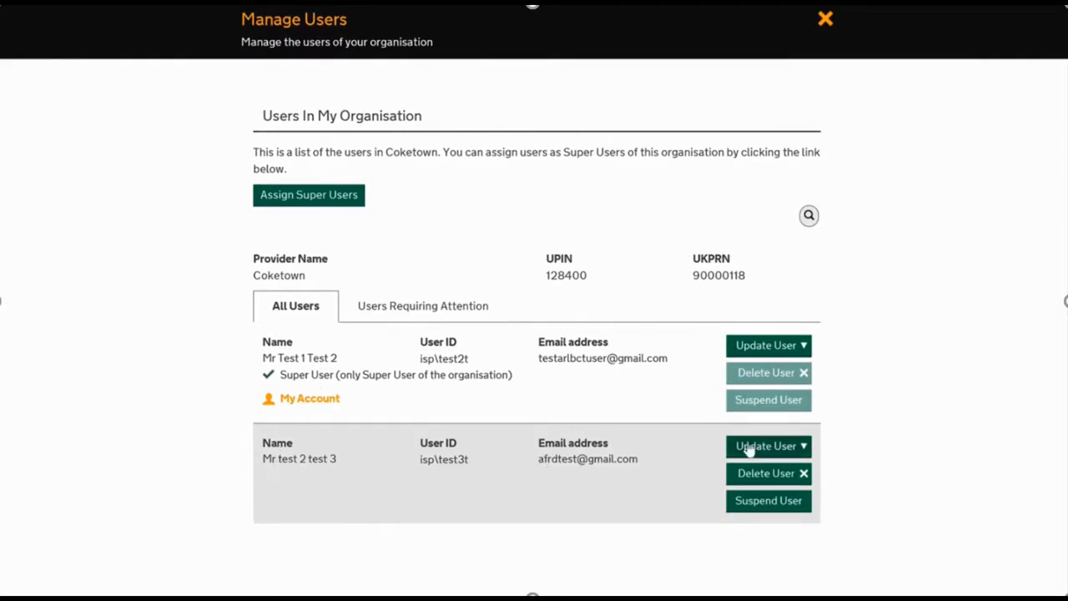
click(768, 446)
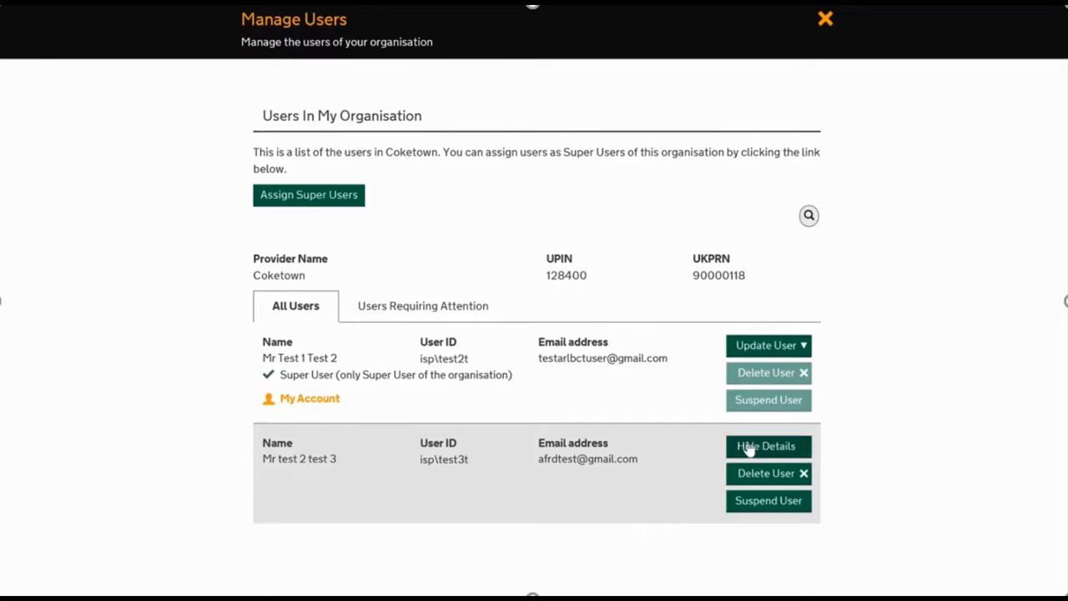
click(766, 446)
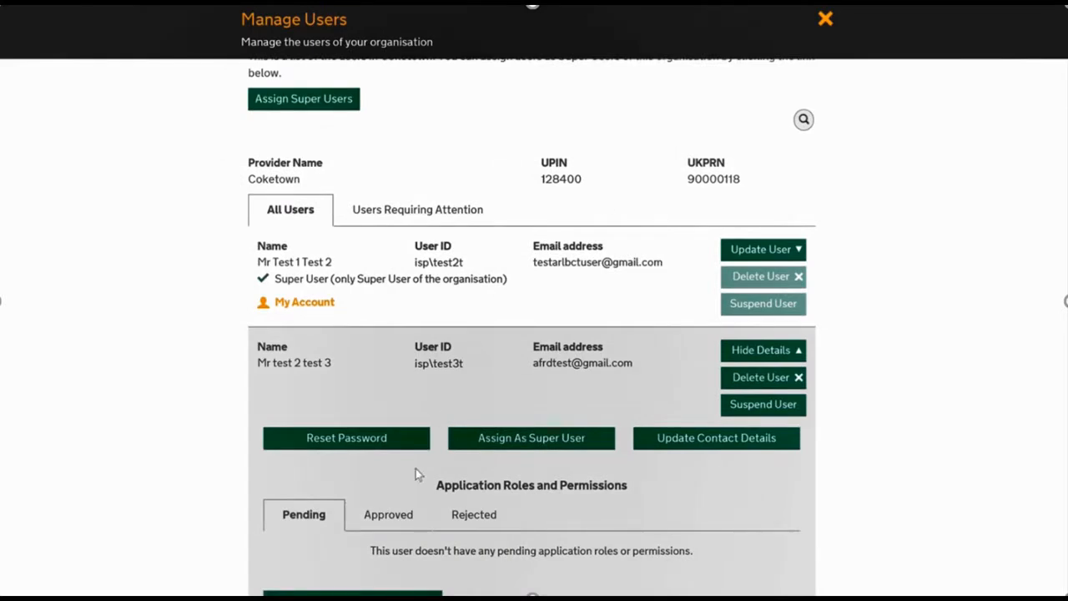
scroll(down, 3)
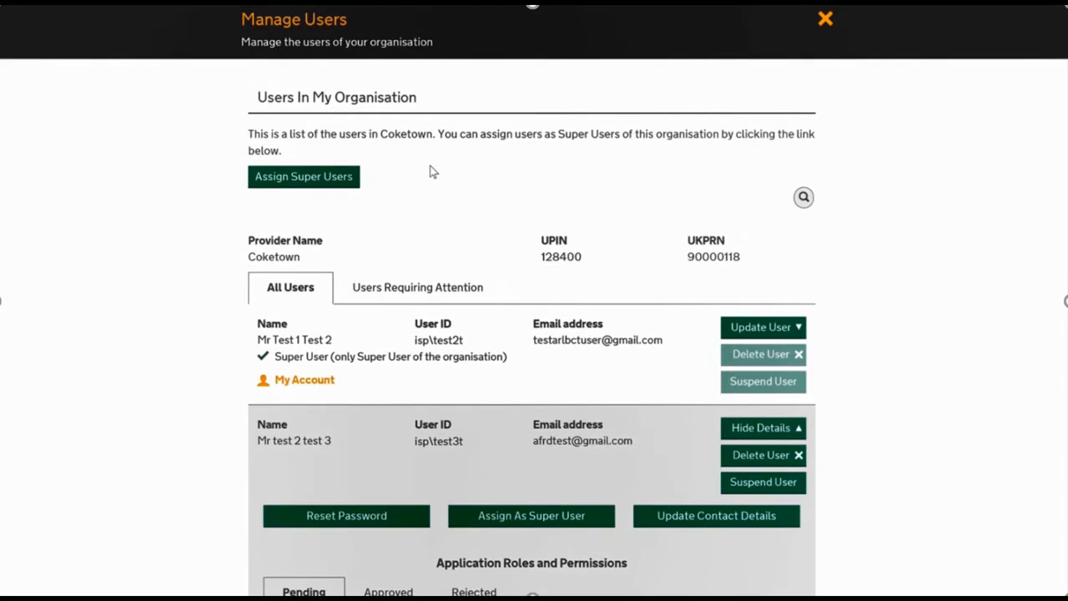
mouse_move(333, 186)
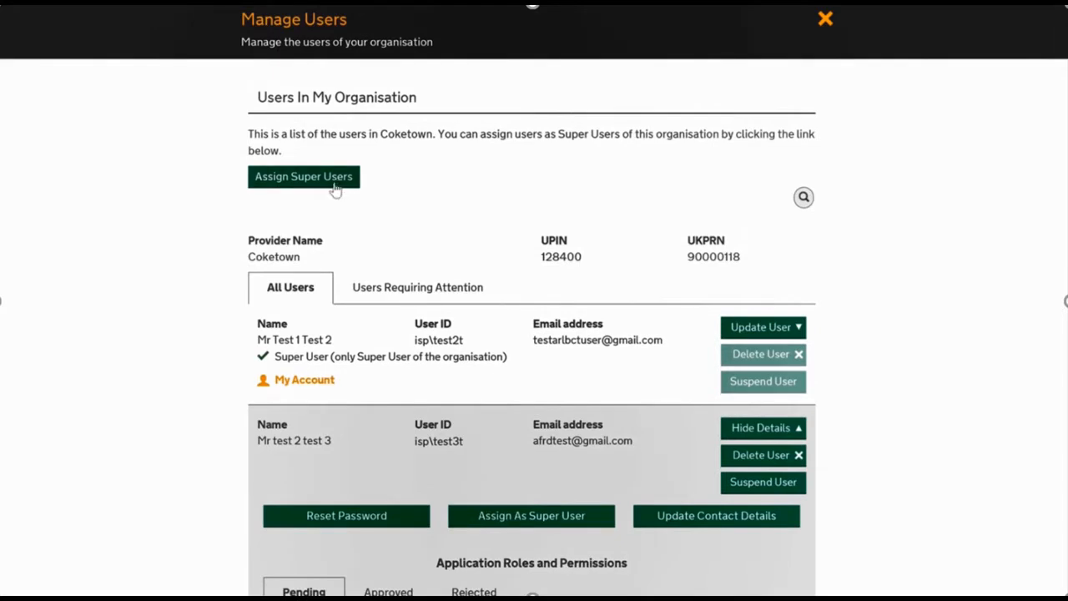
Step: Assign Mr test 2 test 3 as a Super User of Coketown
click(303, 177)
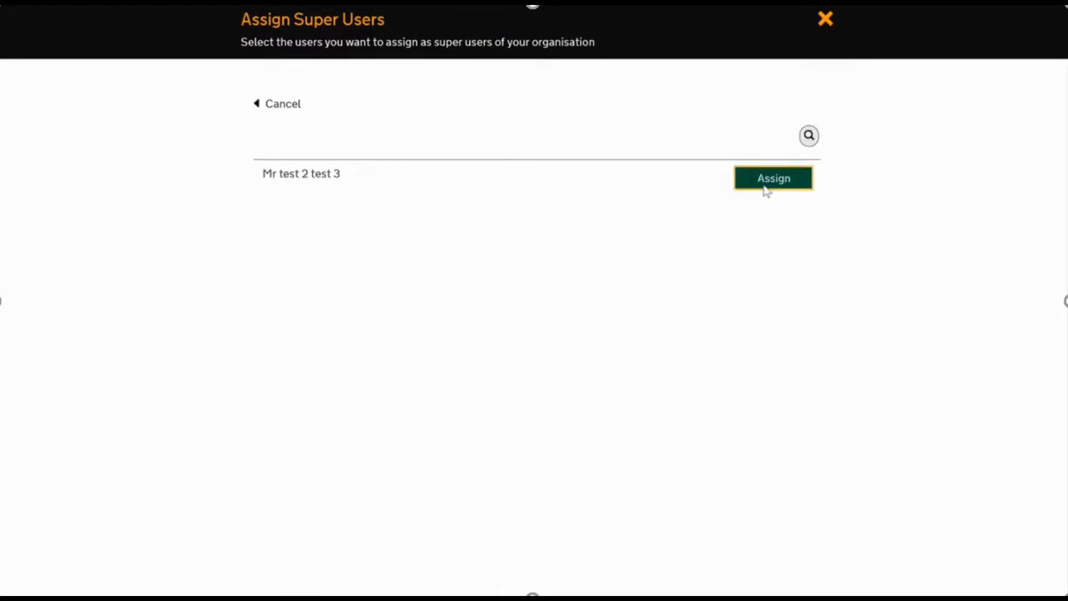
click(773, 177)
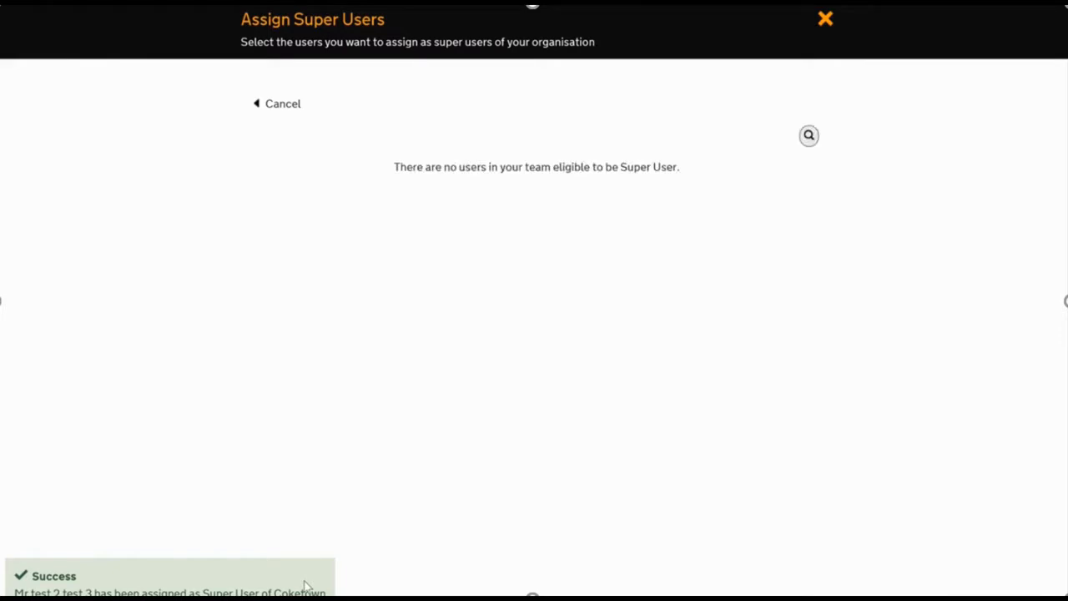
mouse_move(347, 517)
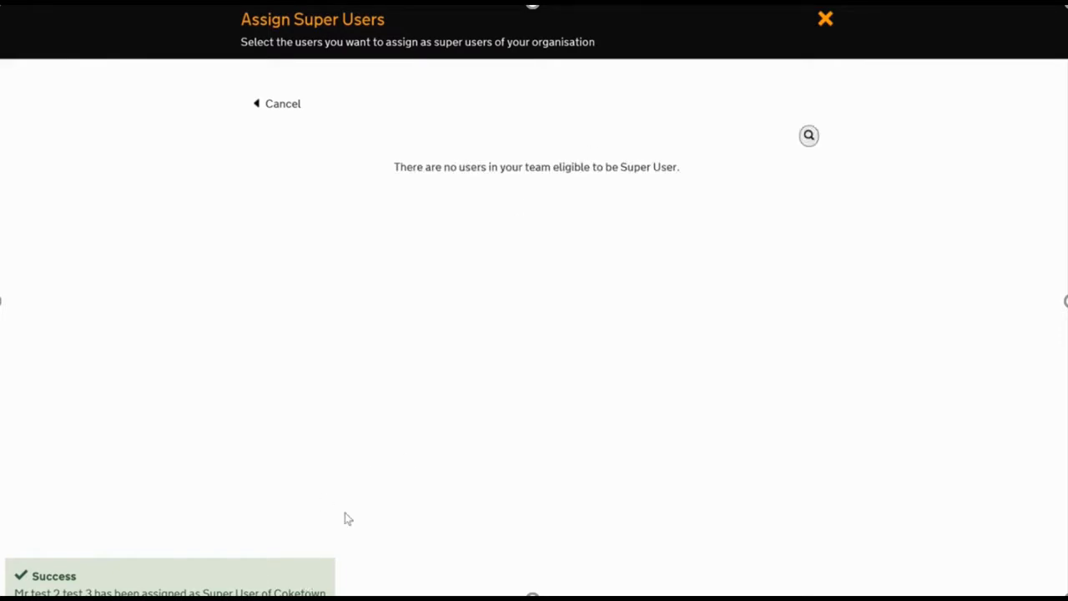
mouse_move(270, 574)
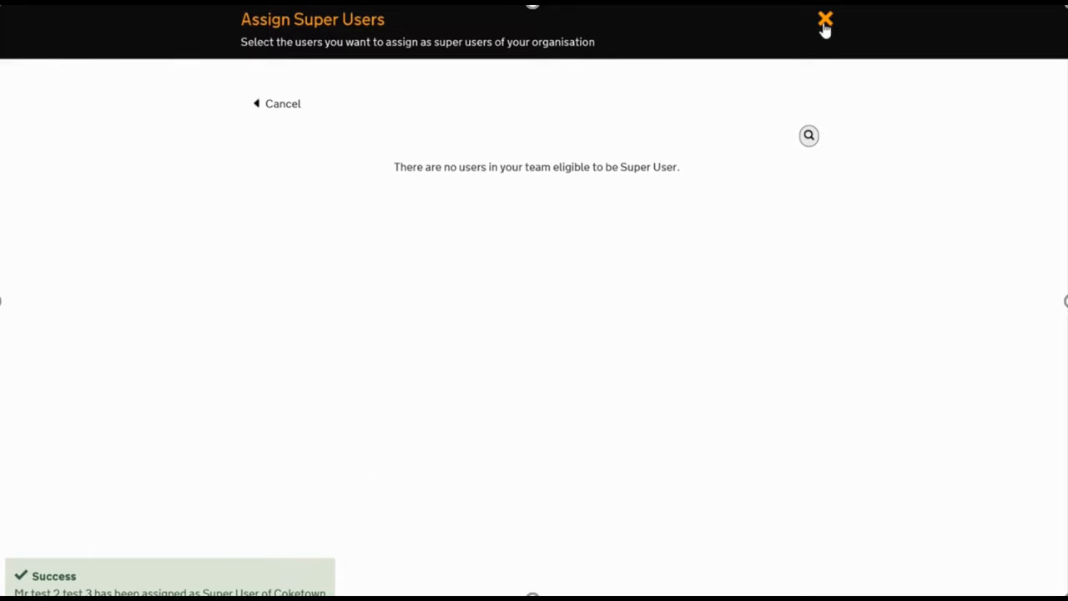
Step: Return to Coketown's users list showing Mr Test 1 Test 2 and Mr test 2 test 3 as Super Users
click(825, 20)
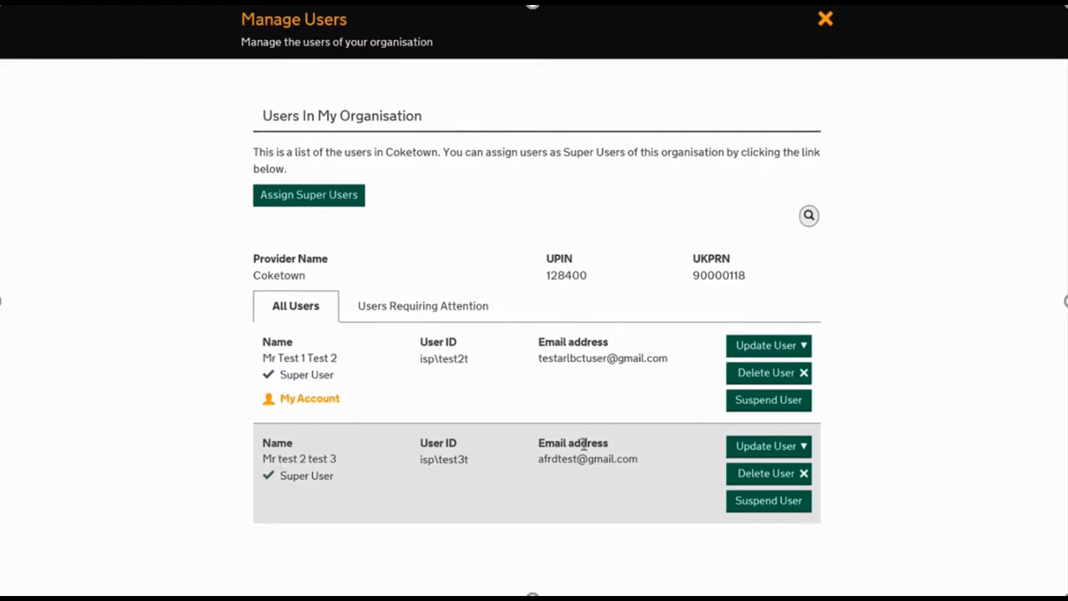
double_click(305, 475)
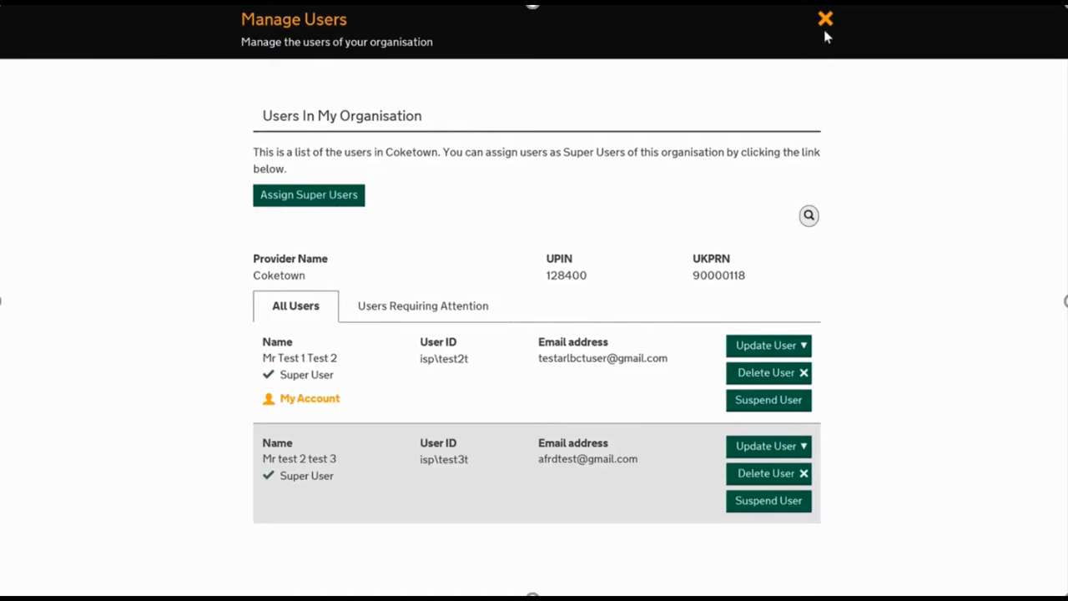
Step: Return to the IDAMS home dashboard with My Identity, My Team and Invite Employee
click(825, 18)
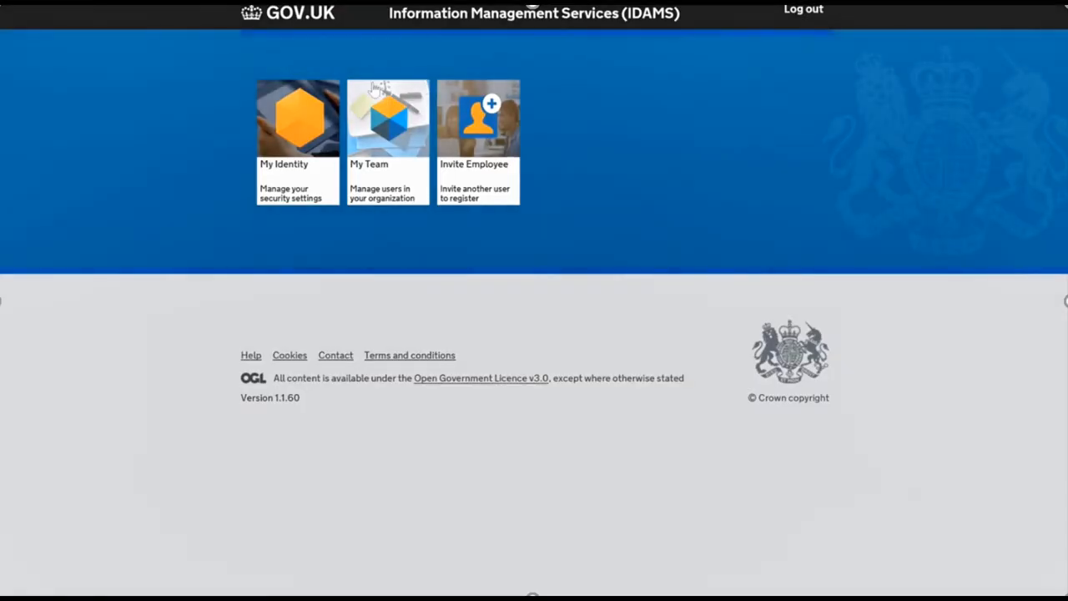
mouse_move(543, 181)
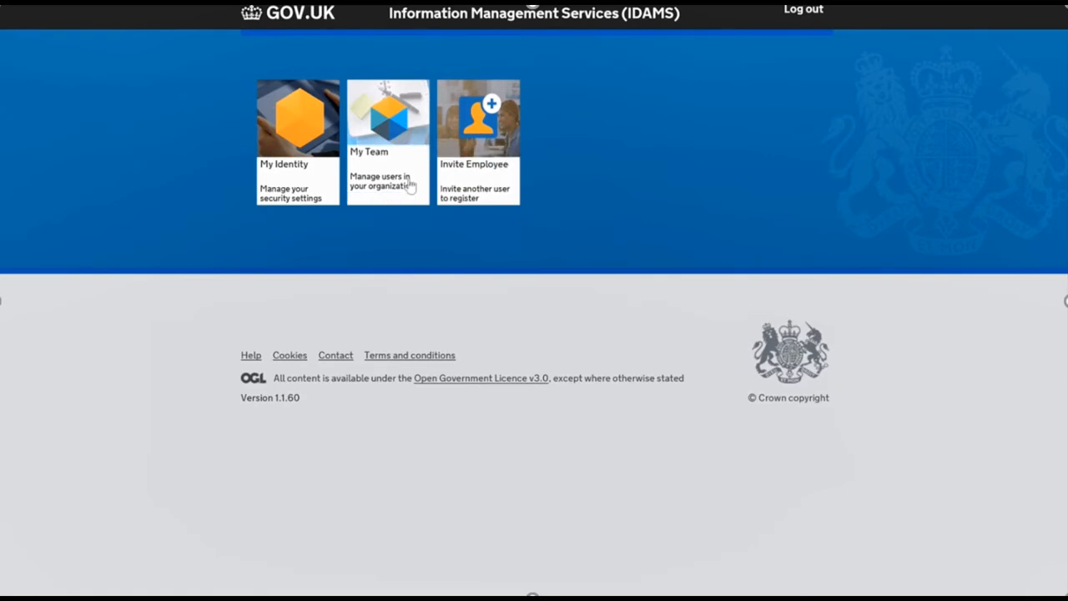
mouse_move(631, 204)
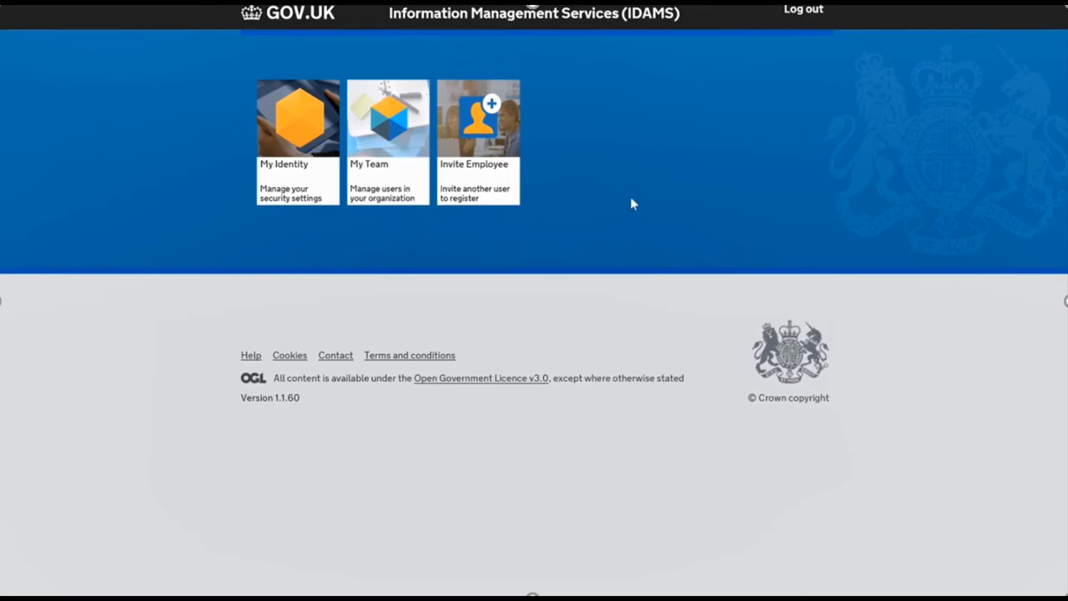